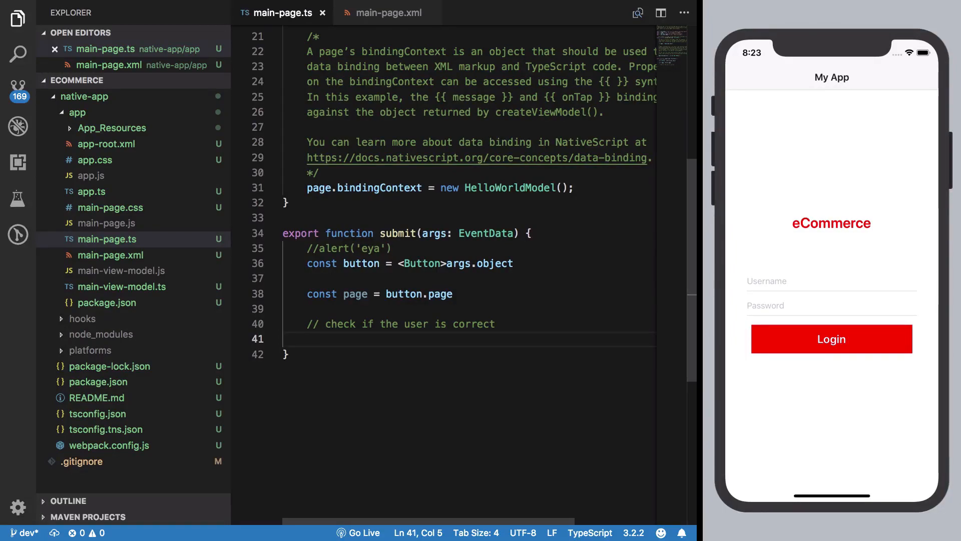
Step: Hide and reshow the Explorer sidebar, then collapse the native-app folder
click(18, 19)
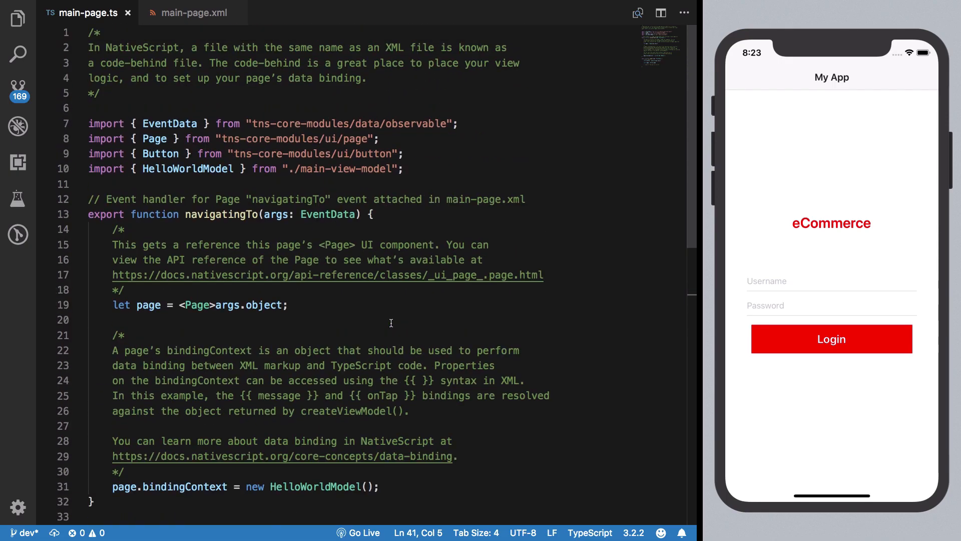
scroll(down, 3)
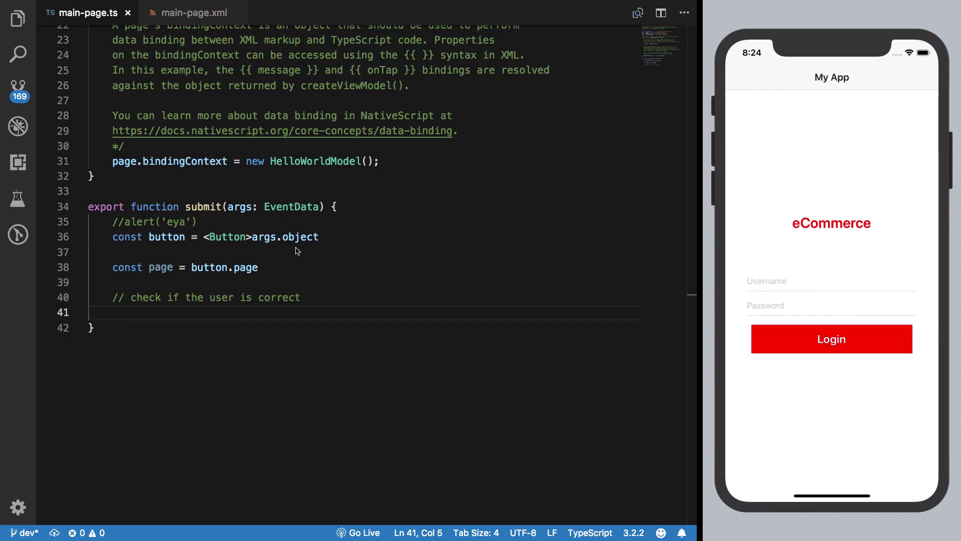
click(18, 18)
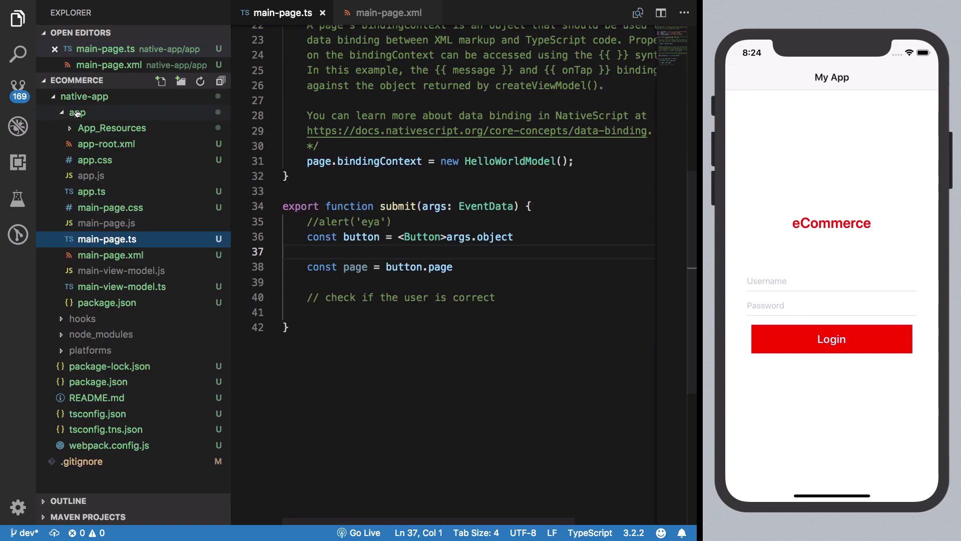
click(84, 96)
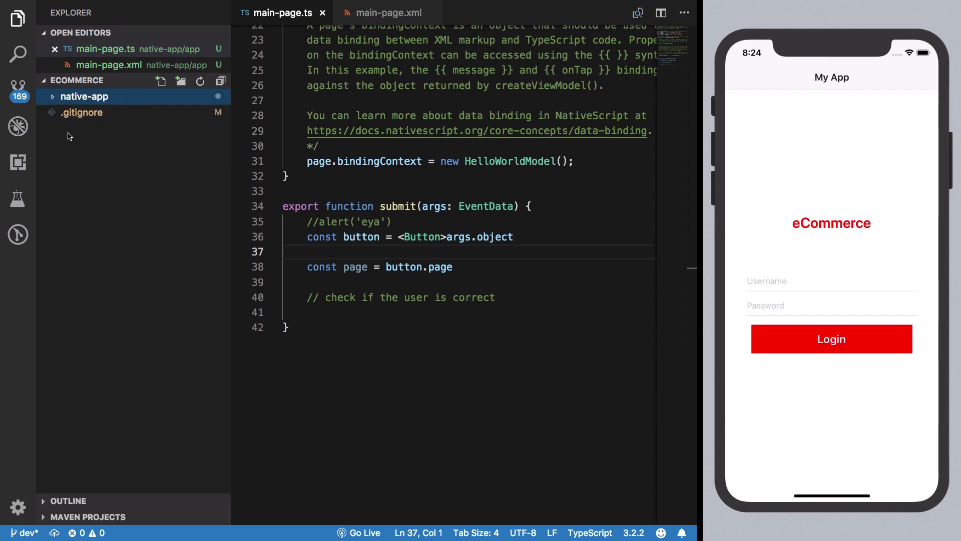
Step: Open a terminal, create a new server folder and cd into it
click(84, 96)
text(ls)
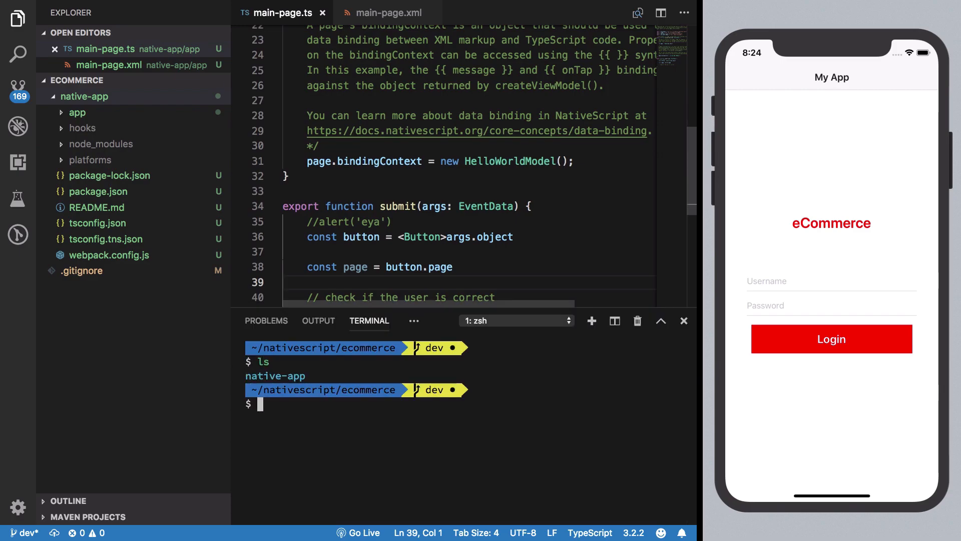
text(mkdir)
text(cd)
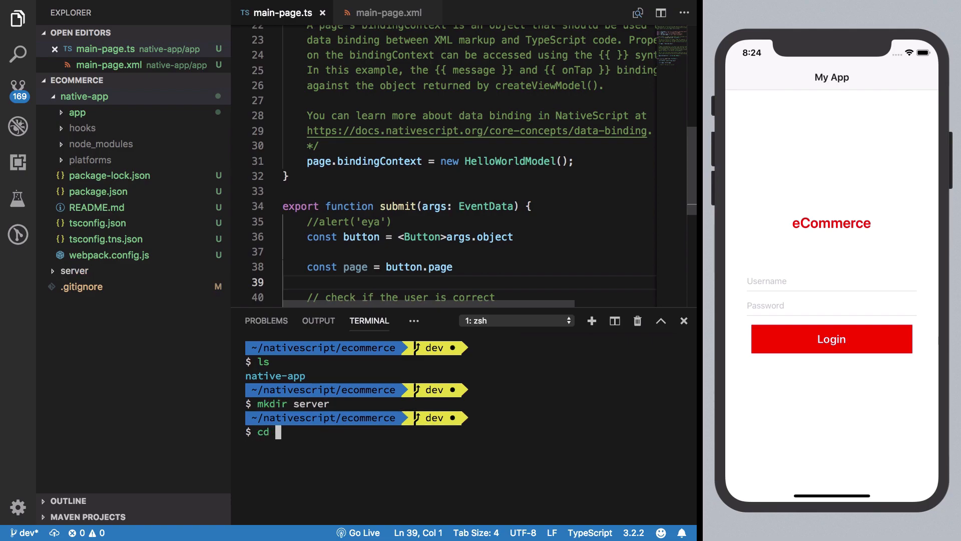
text(server)
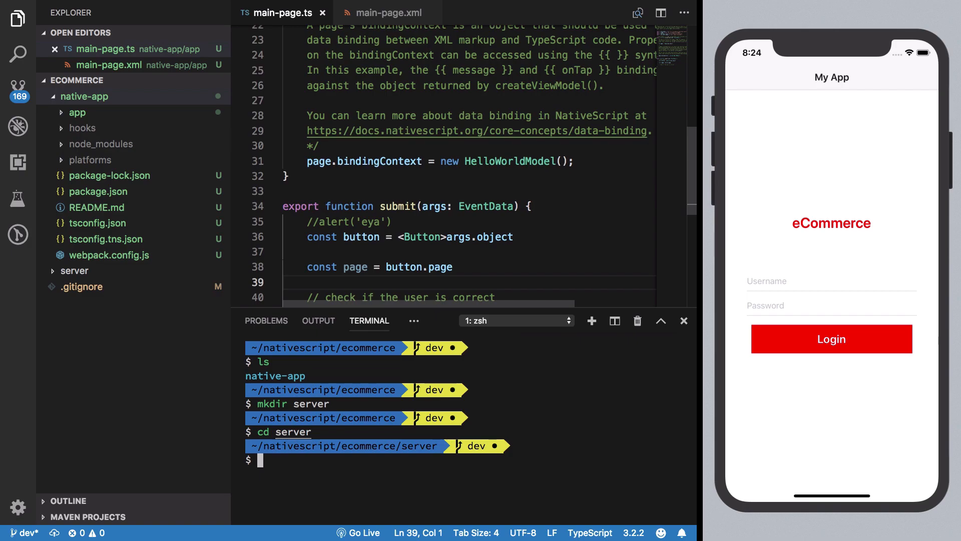
text(cd se)
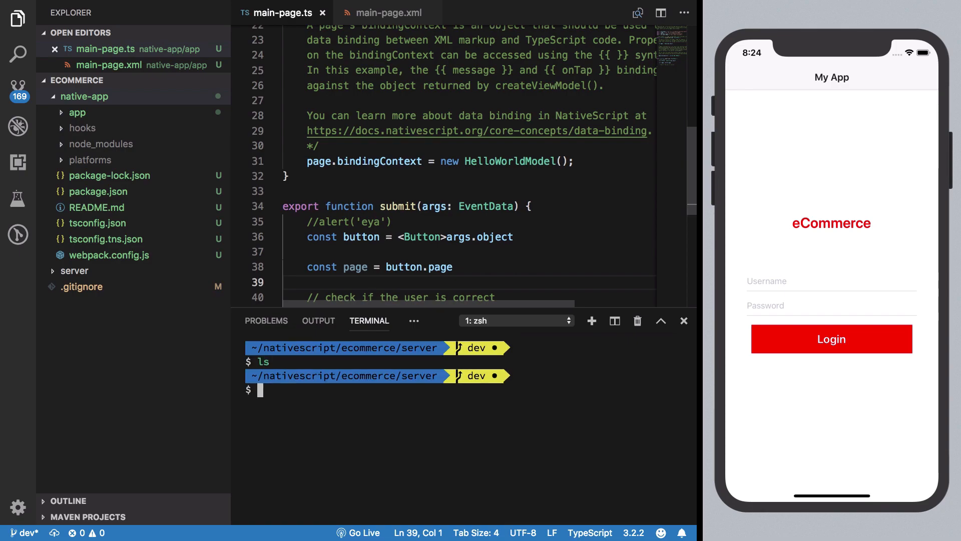
Step: Run npm init -y, install Express, and create index.js
text(npm i)
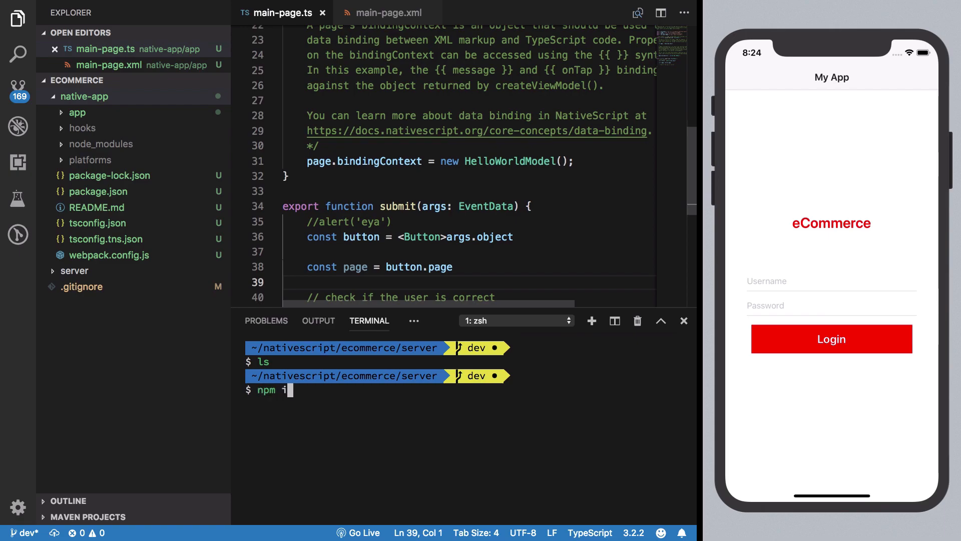
text(nit -y)
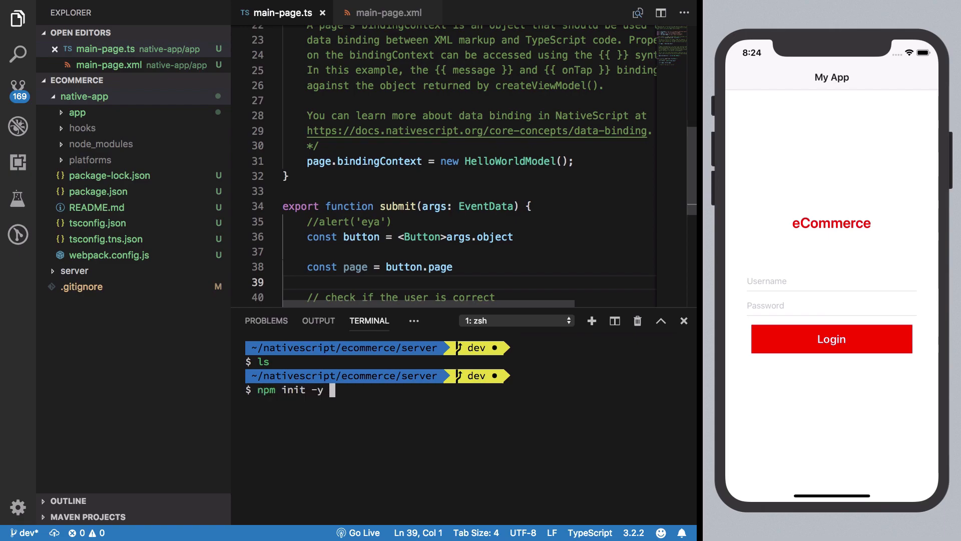
text(&& npm i ex)
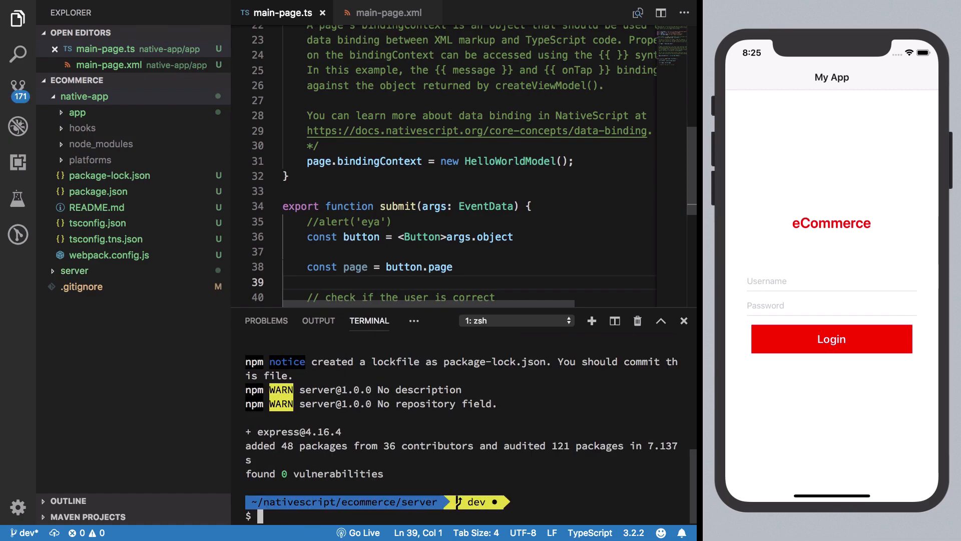
text(touch index.)
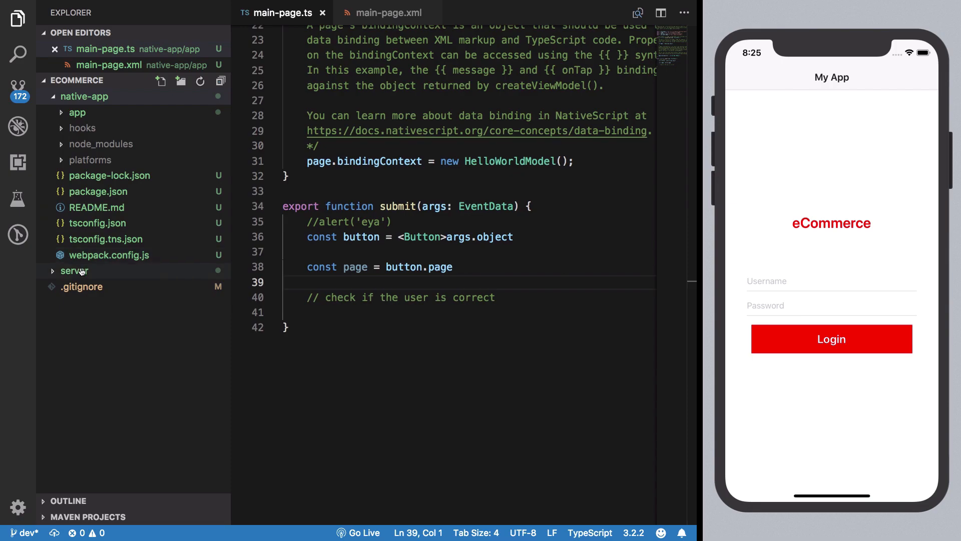
Step: Open server/index.js, require Express, create the app, and listen on port 1337
click(74, 270)
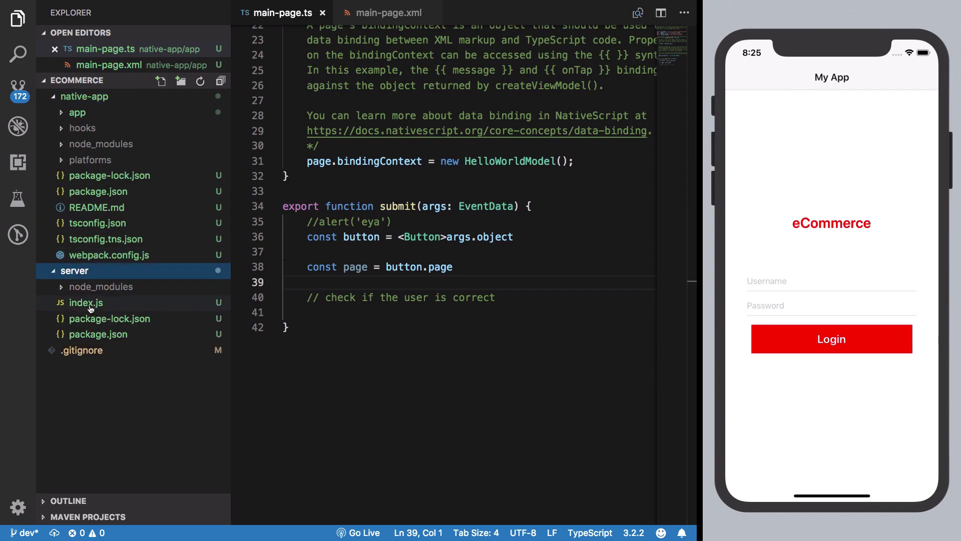
click(86, 303)
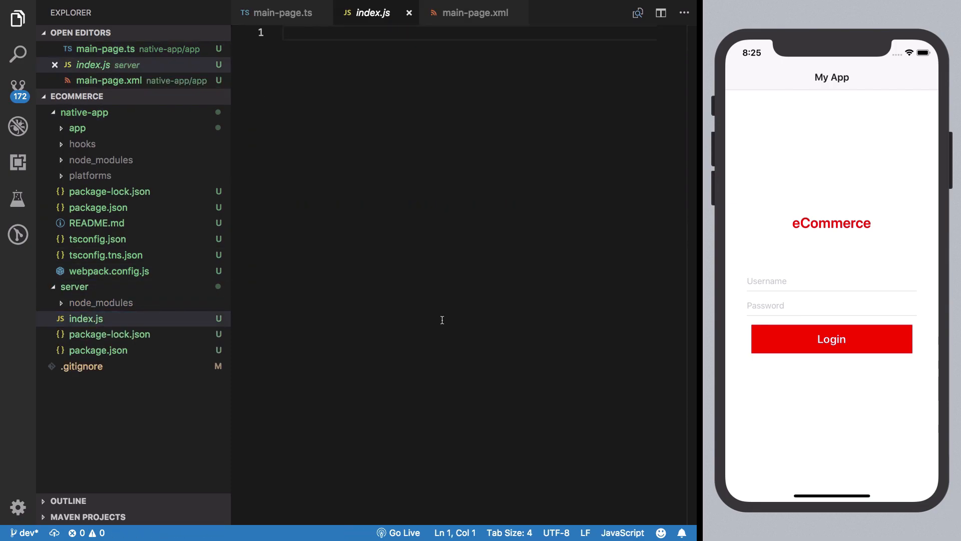
text(const express = require('expres)
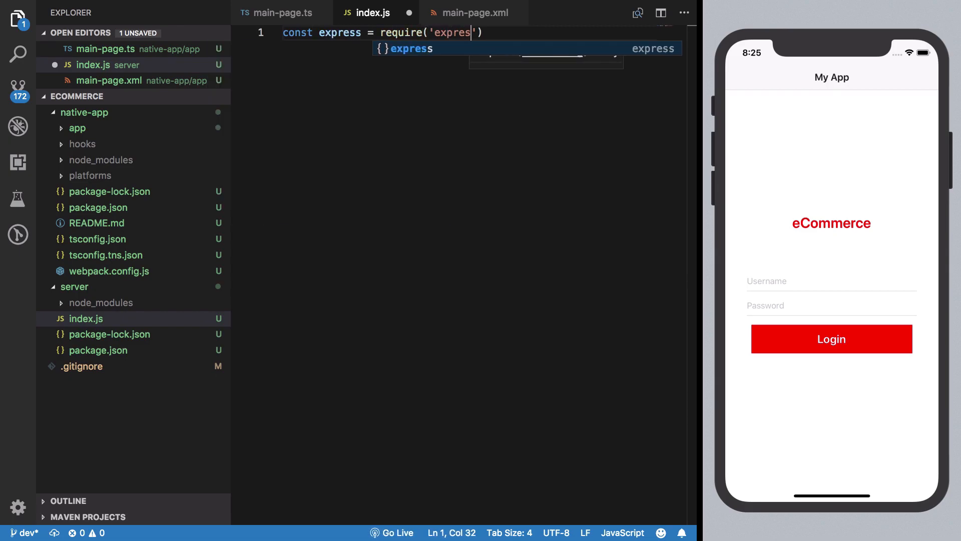
text(const app = express()
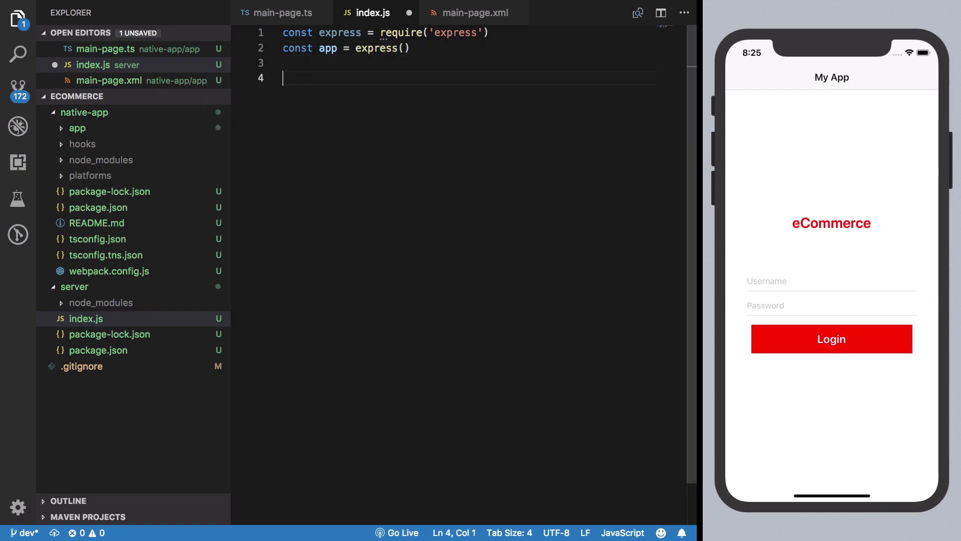
text(app.listen()
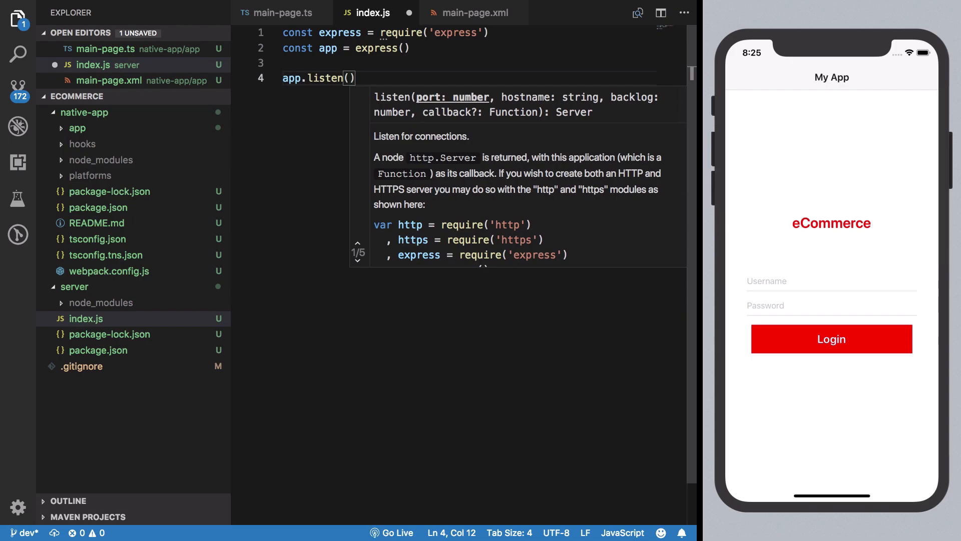
text(1)
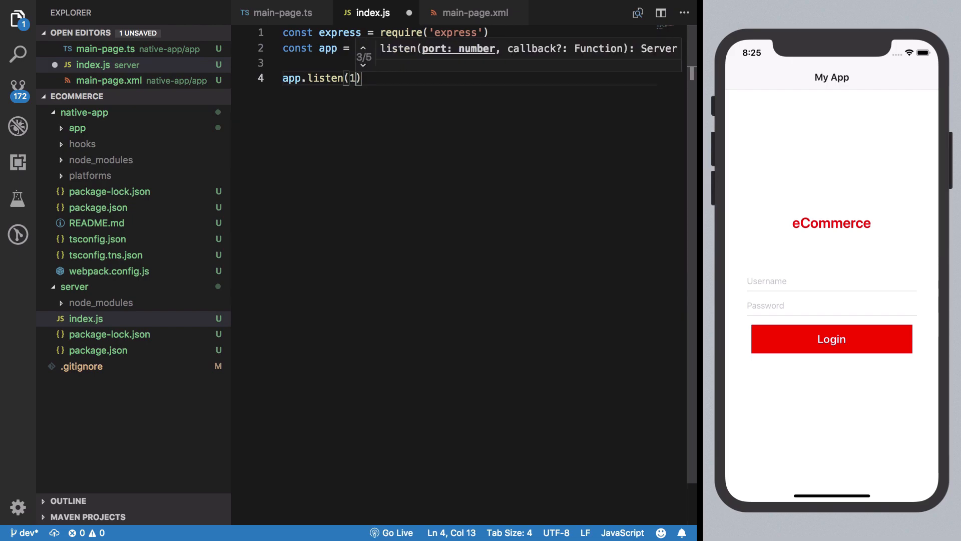
text(337, _ => _)
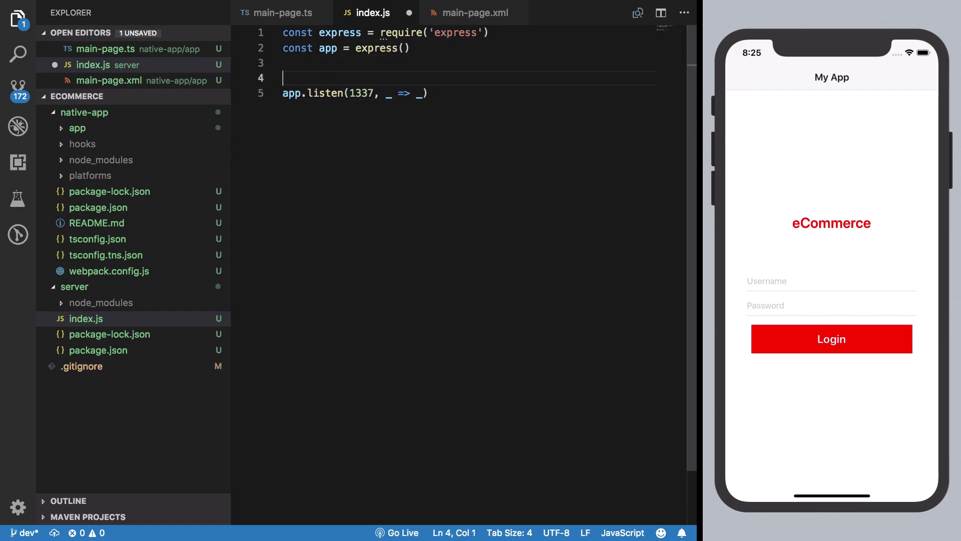
Step: Add an app.get('/') route that sends 'Hello world'
text(app)
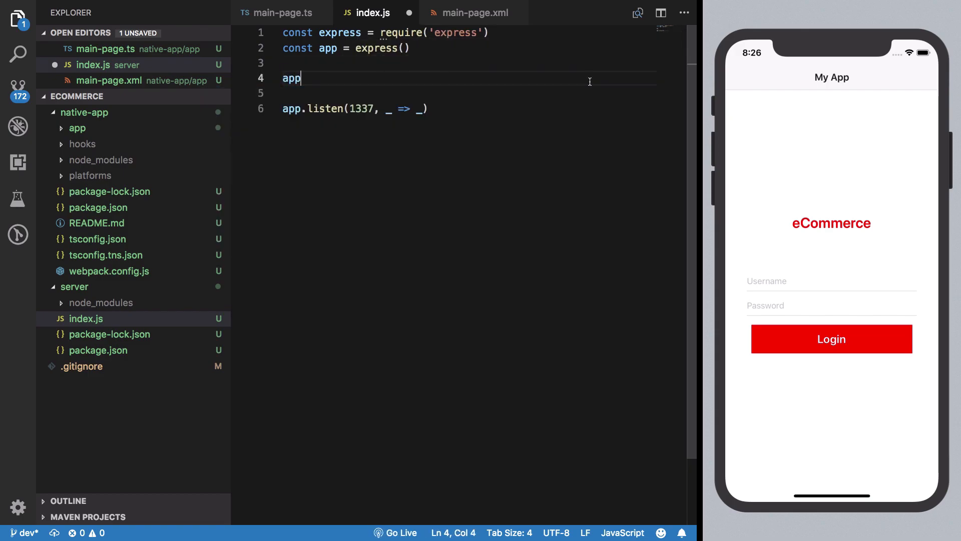
text(.get('/', ))
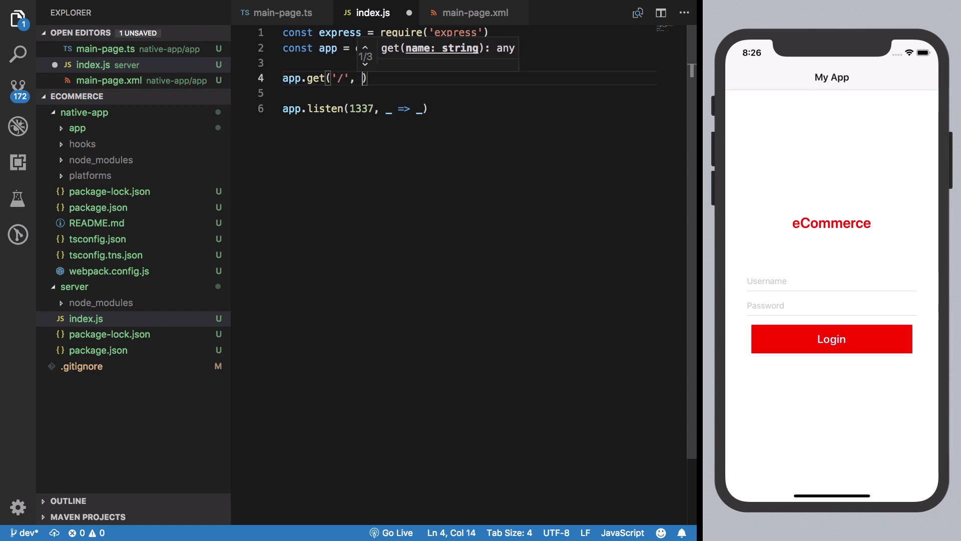
text((req, res)
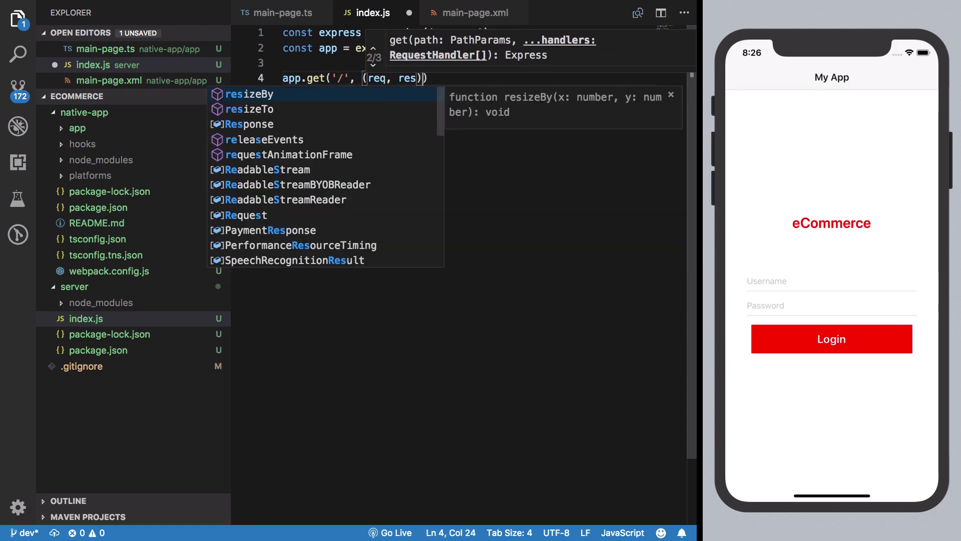
text(res.s)
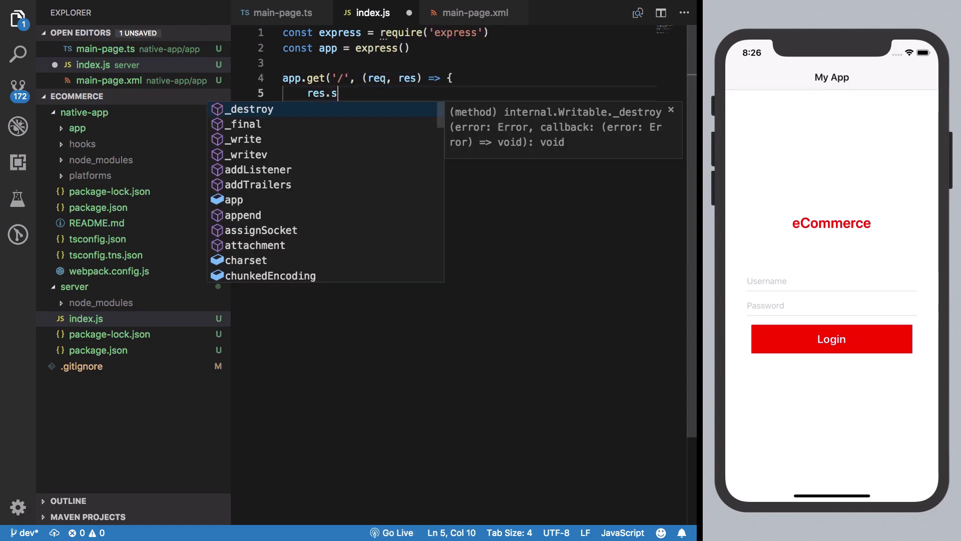
text(send('Hello')
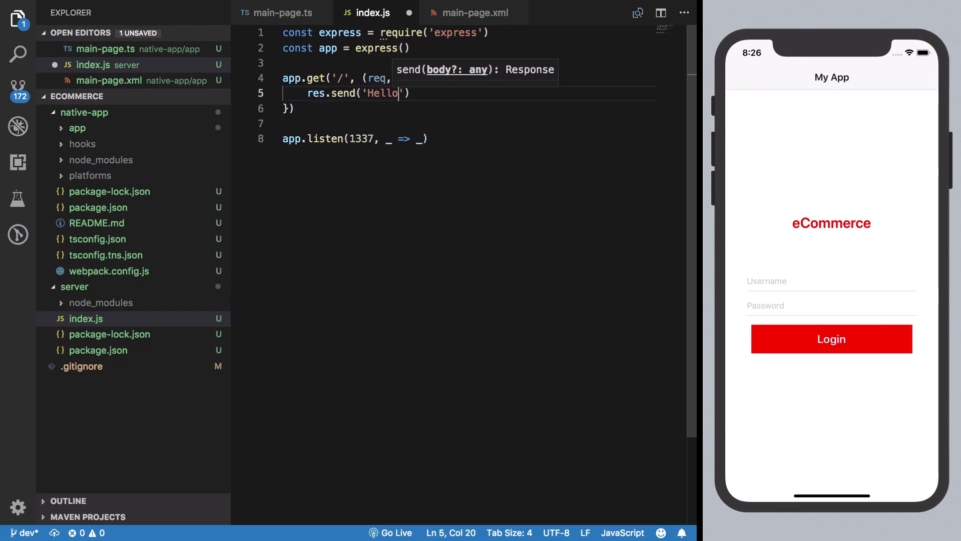
text(world)
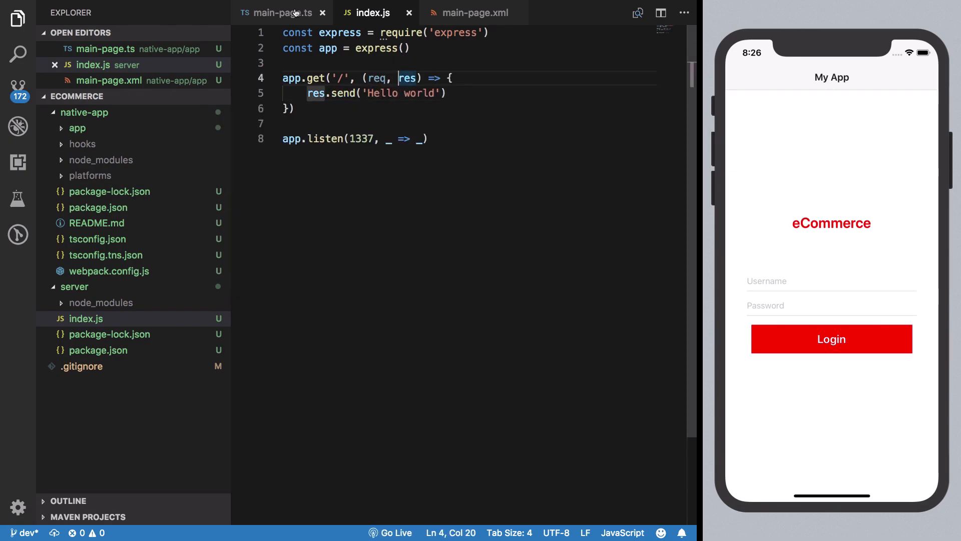
Step: Check tap="submit" in main-page.xml, visit index.js, and return to main-page.ts
click(277, 12)
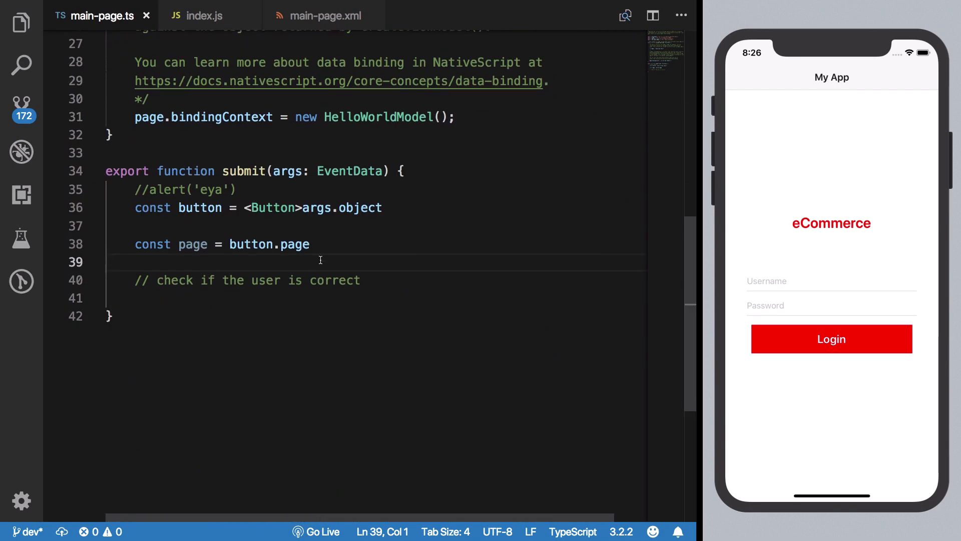
click(324, 16)
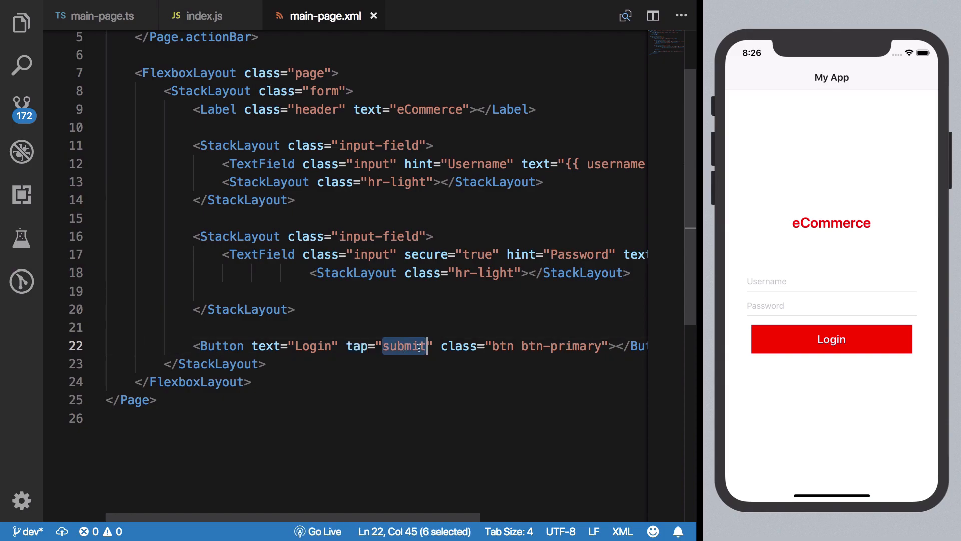
click(204, 15)
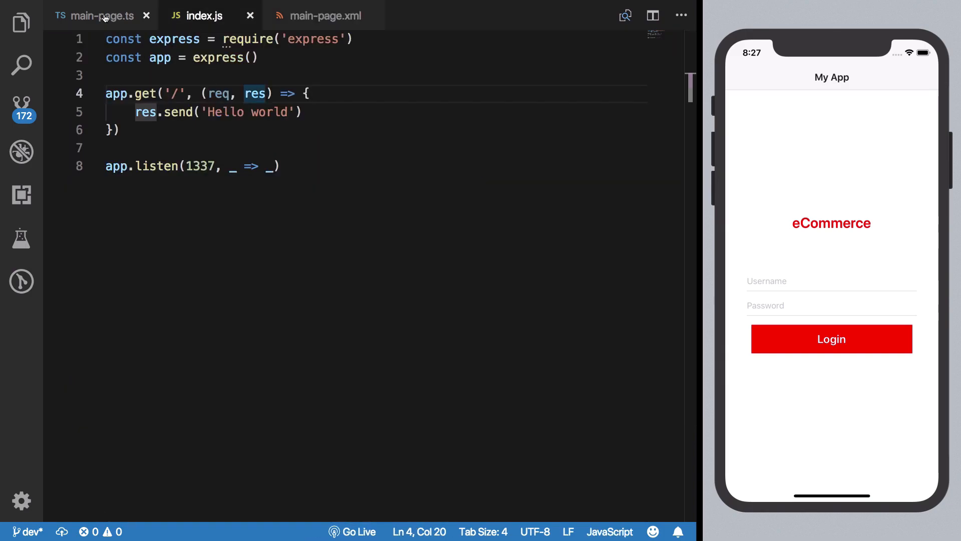
click(98, 15)
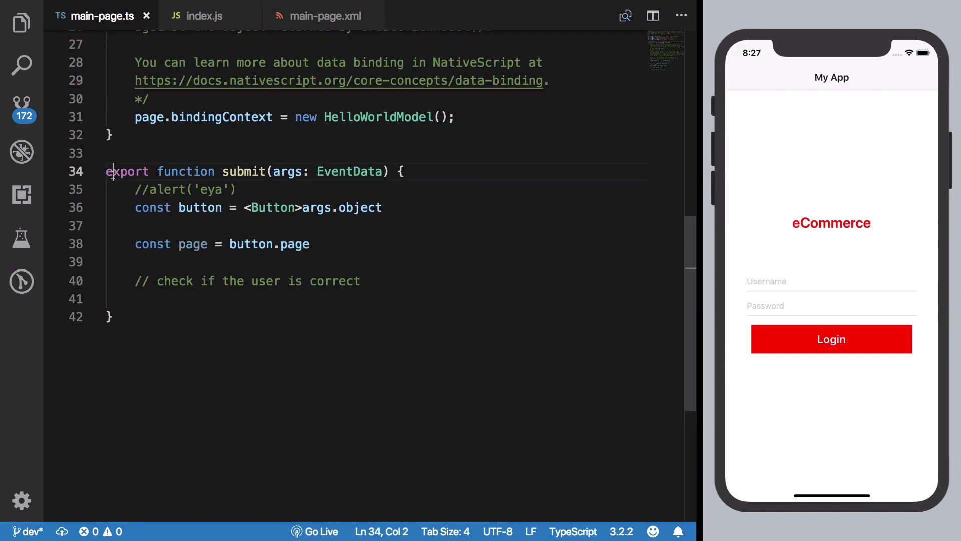
Step: Mark submit as async and import { require } from 'http-module'
text(async)
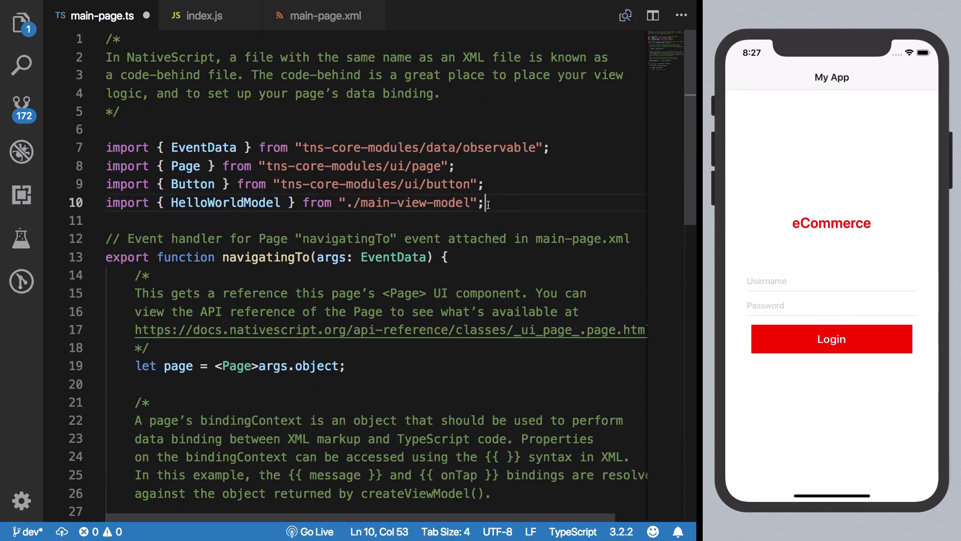
text(import)
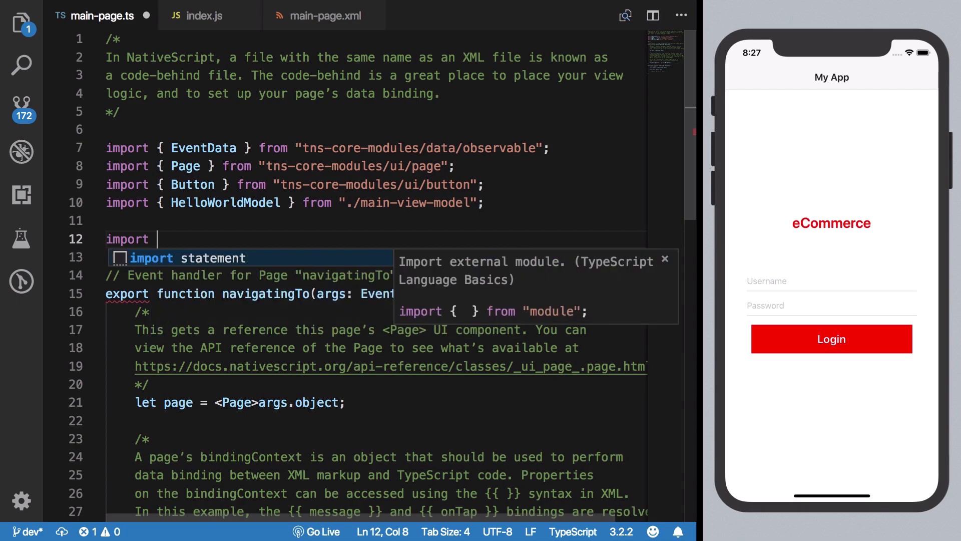
text({ require })
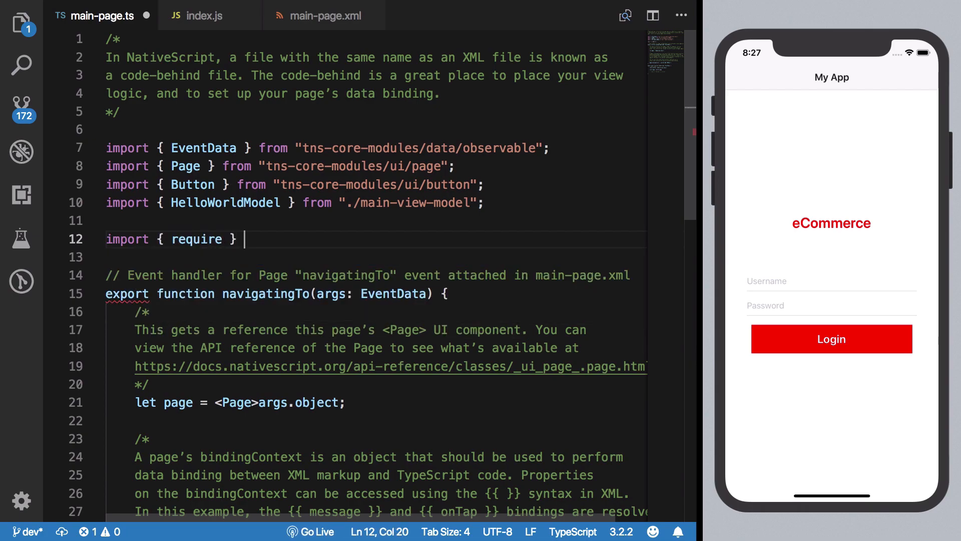
text(from 'http-m)
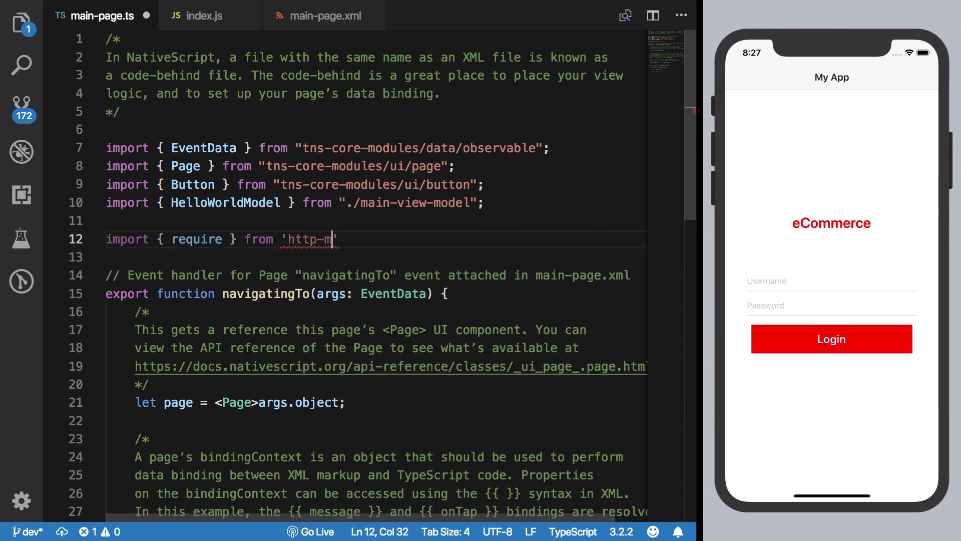
key(Backspace)
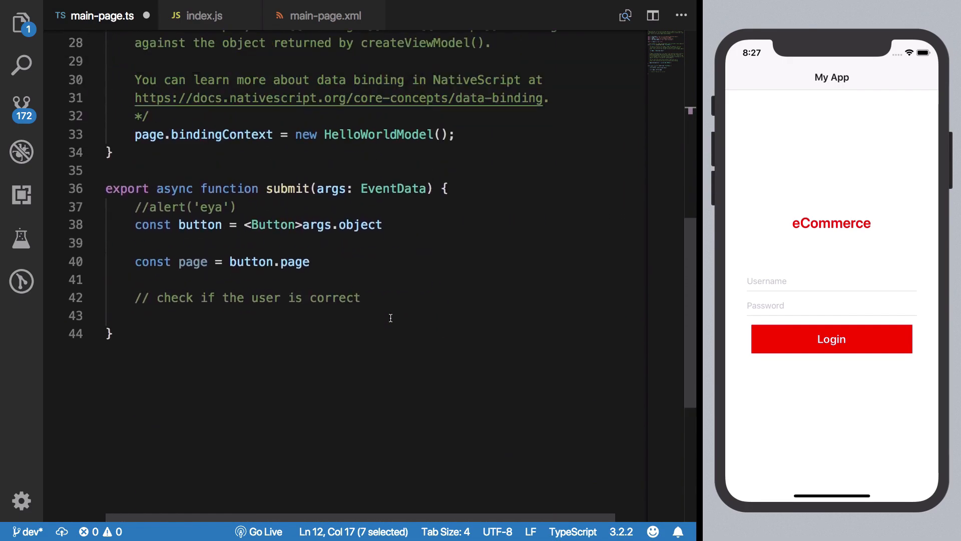
Step: In submit, set const r to an awaited GET request to localhost:1337 and console.log(r)
text(c)
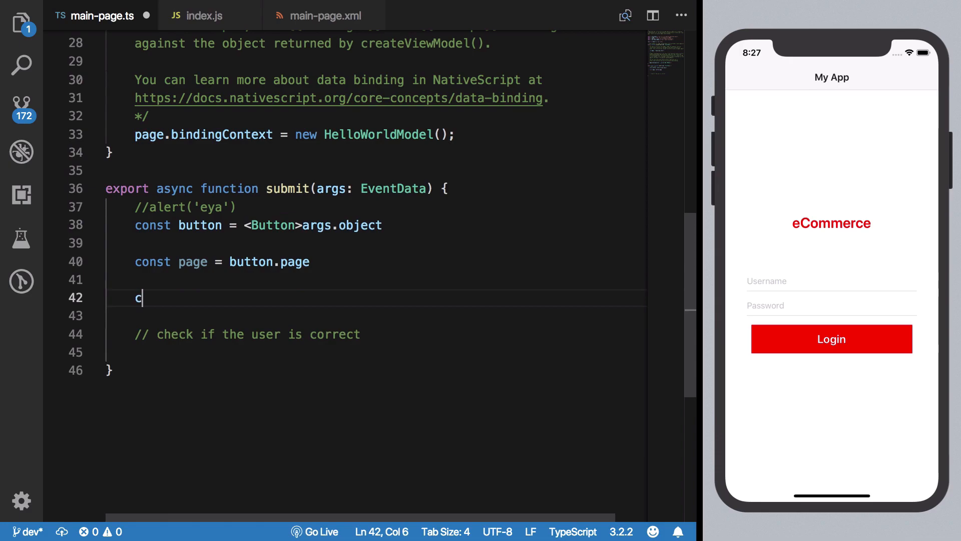
text(onst r = a)
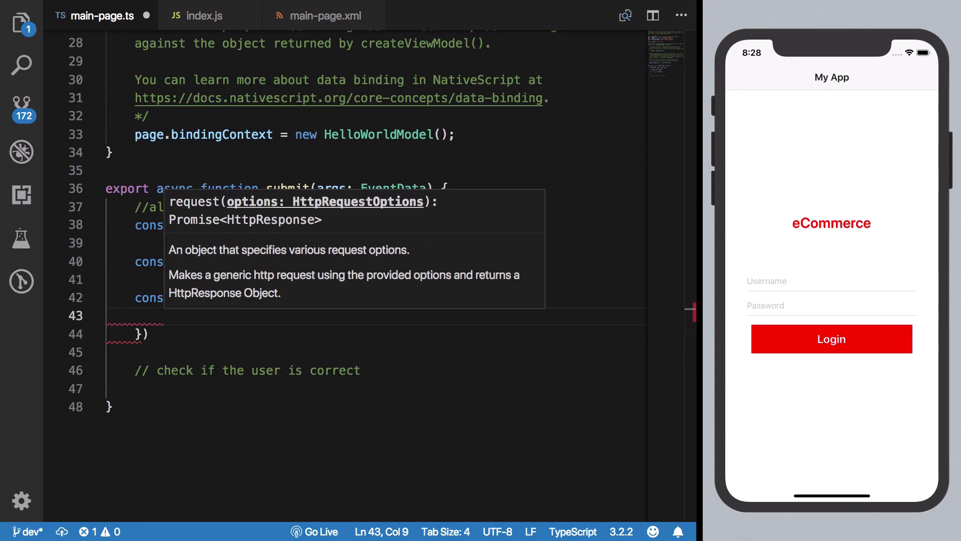
text(url: "http://localhost:)
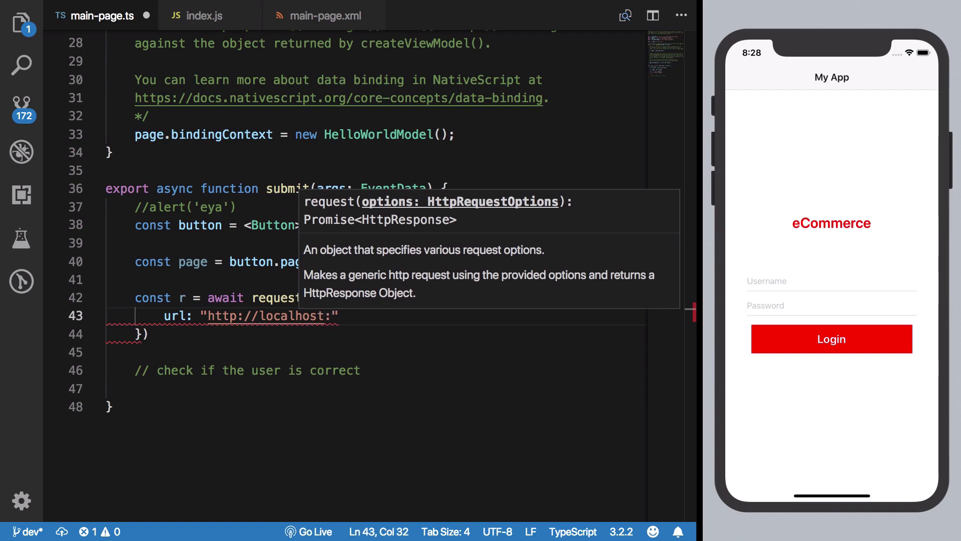
text(1337)
text(method: "GET)
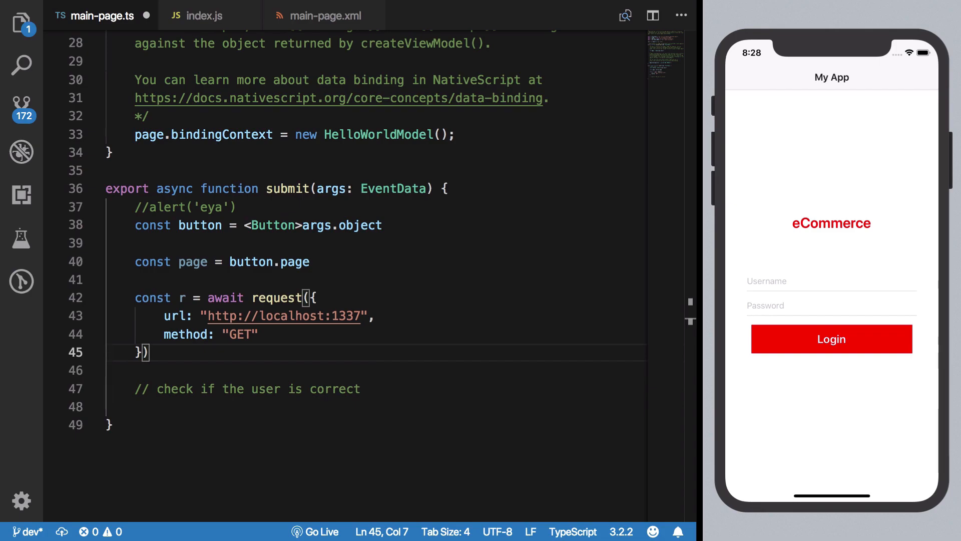
text(console)
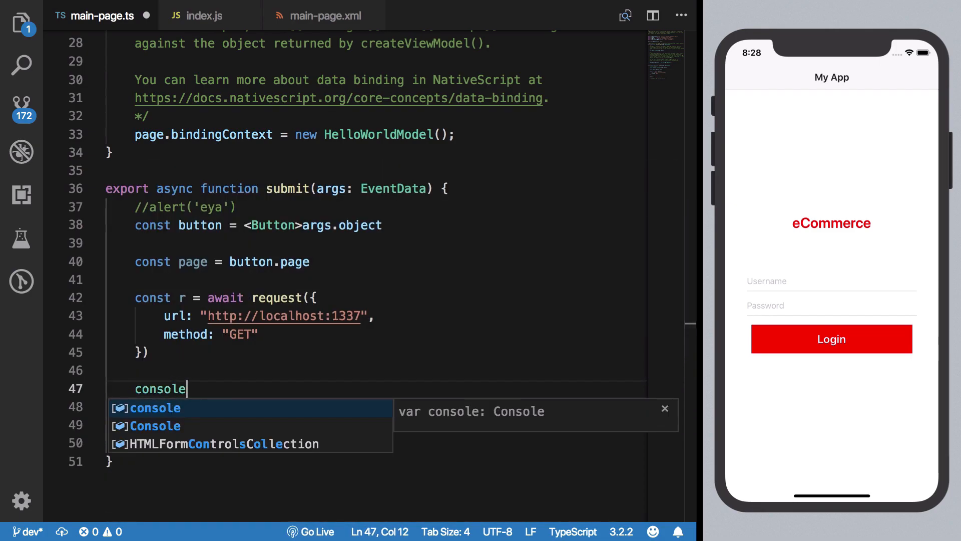
text(.log()
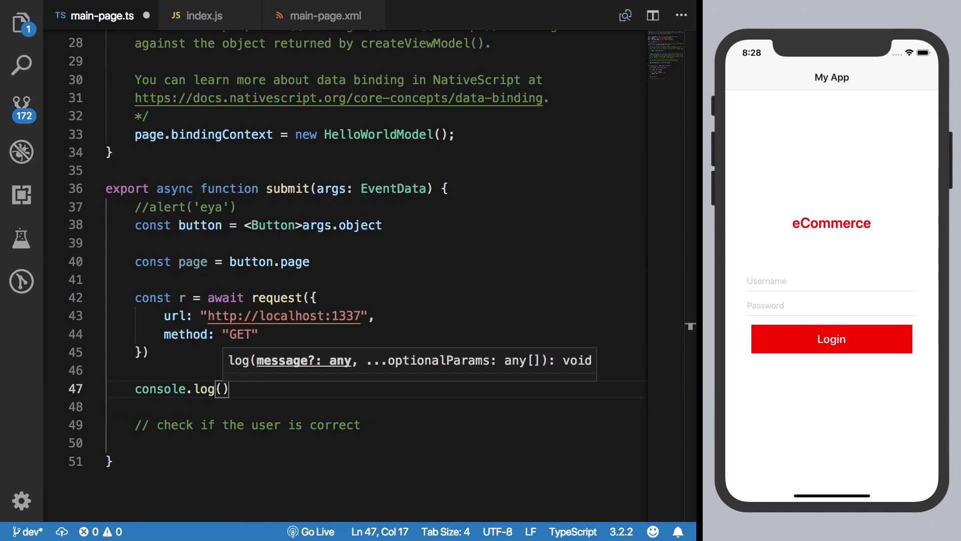
text(r)
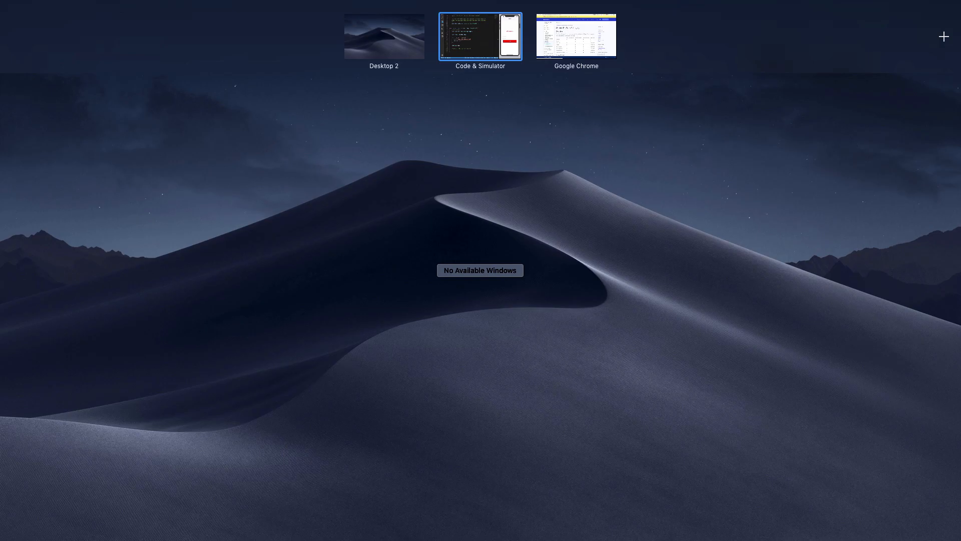
Step: On the iTerm2 desktop, run tns debug ios --device "iPhone X"
click(480, 35)
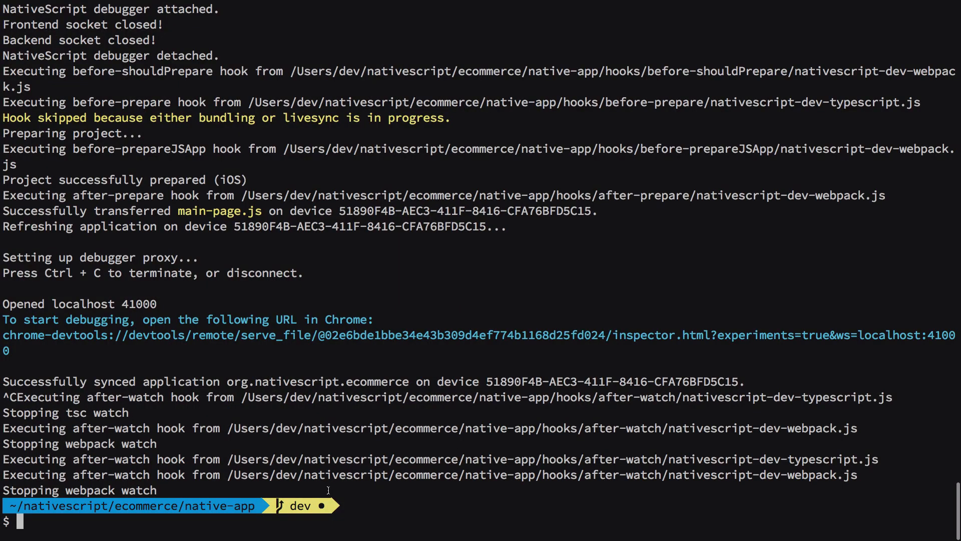
text(tns debug ios --device "iPhone X")
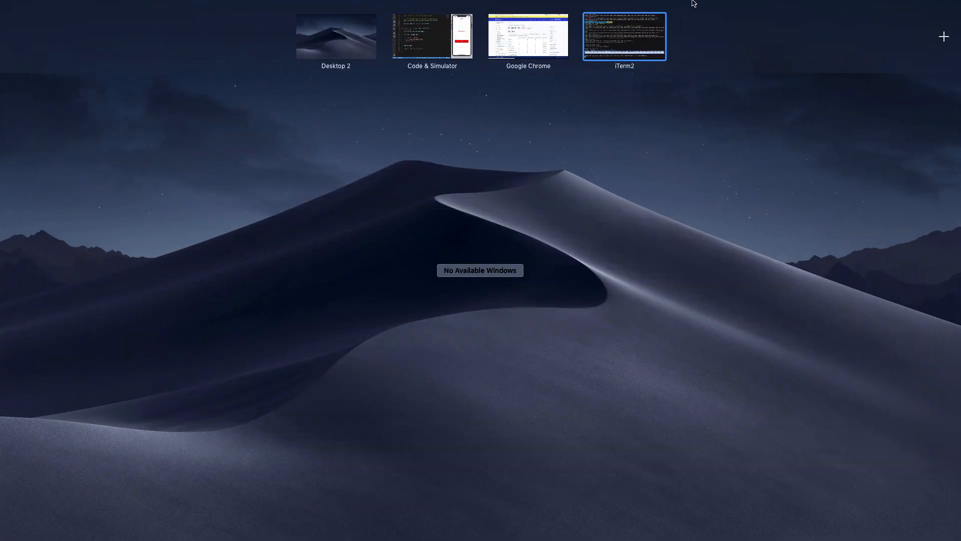
Step: Back in VS Code, cd into server and run node index.js
click(528, 36)
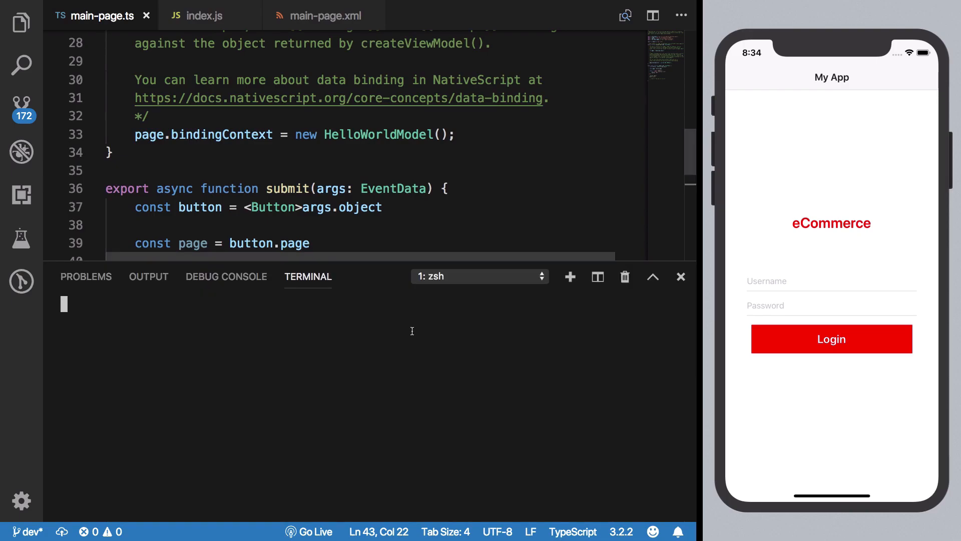
text(cd server)
text(np)
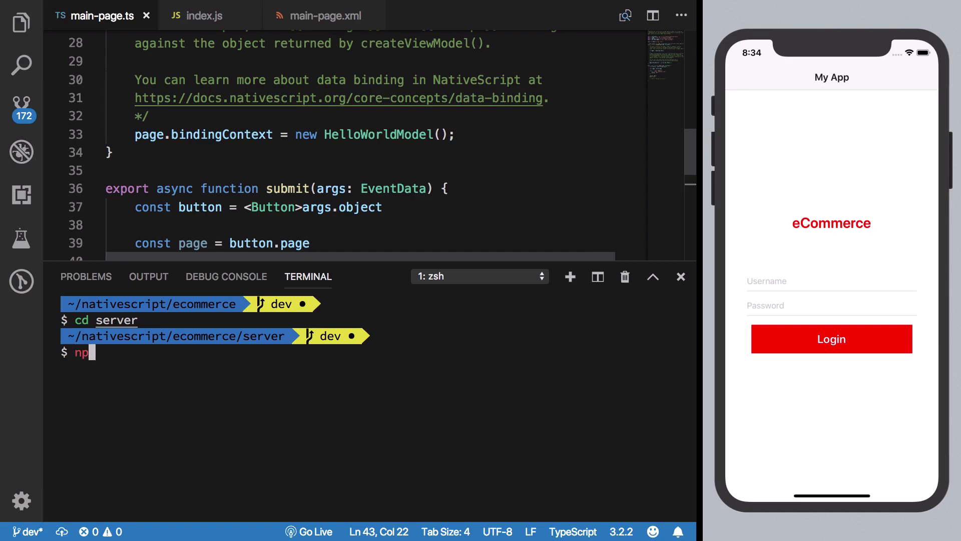
text(ode index.js)
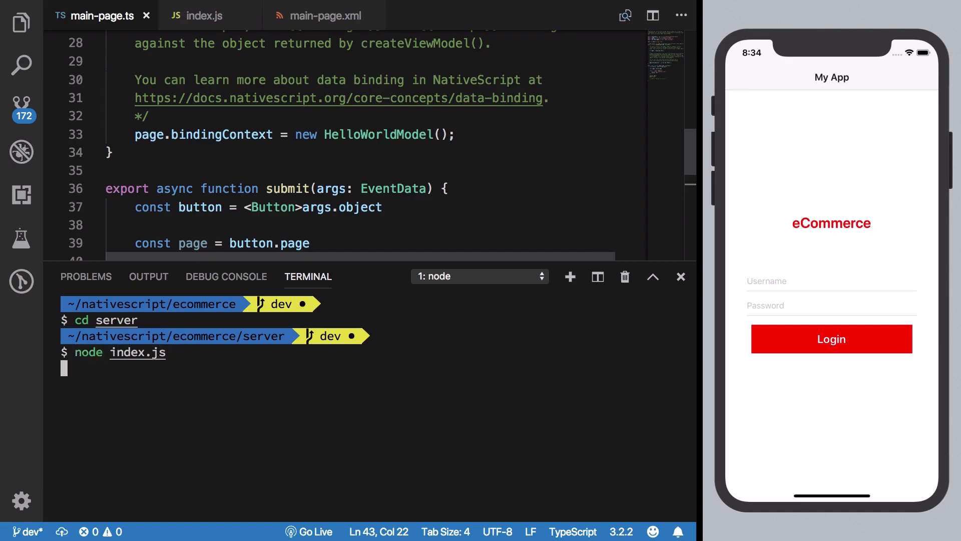
scroll(down, 3)
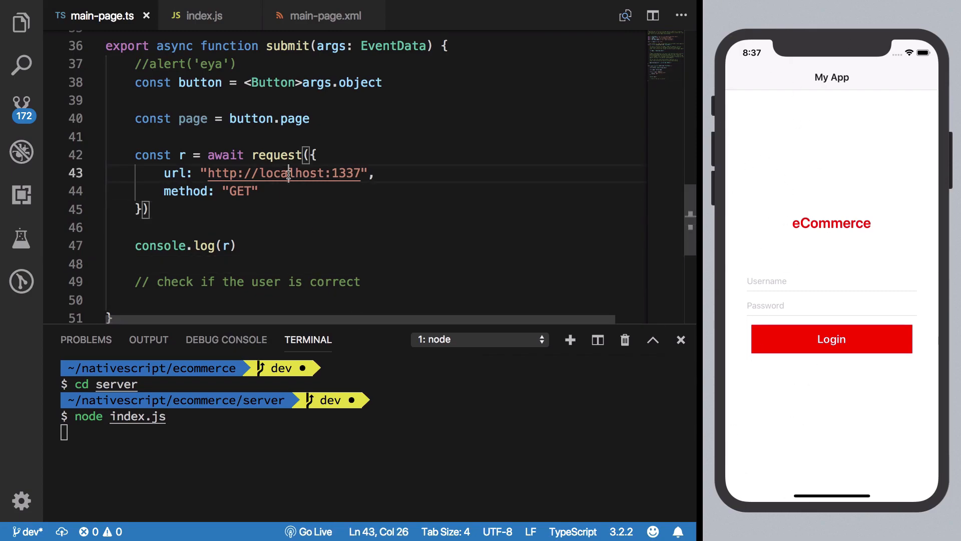
double_click(282, 173)
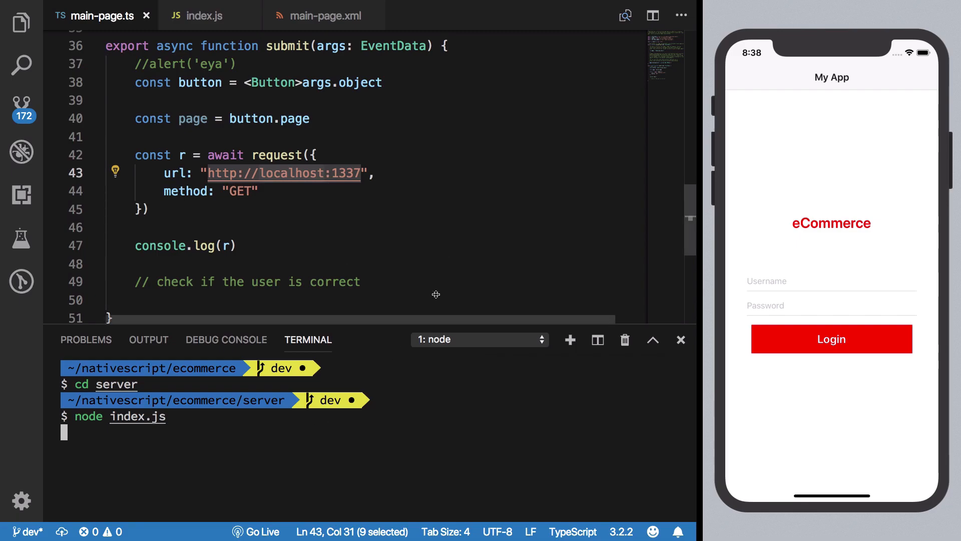
mouse_move(238, 181)
text(s)
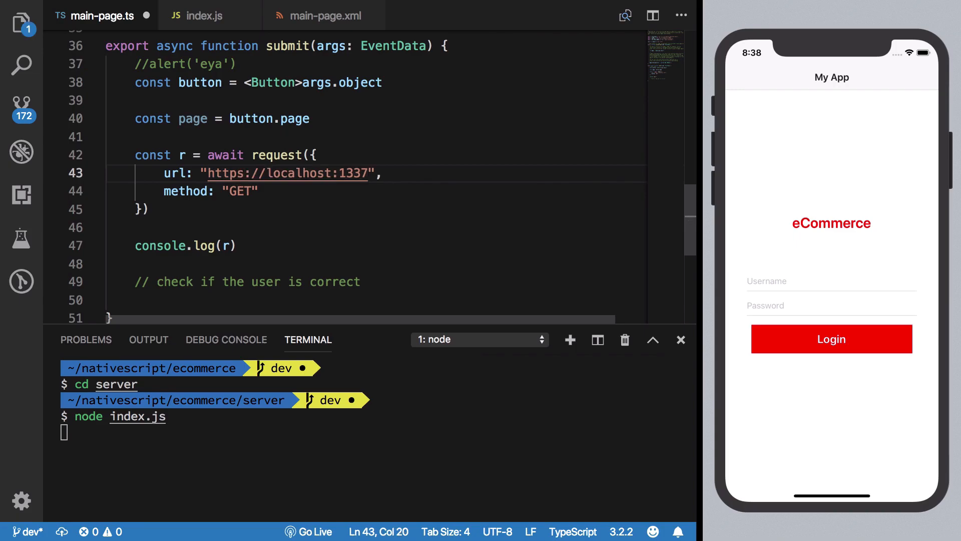
text(yourdomain.com/)
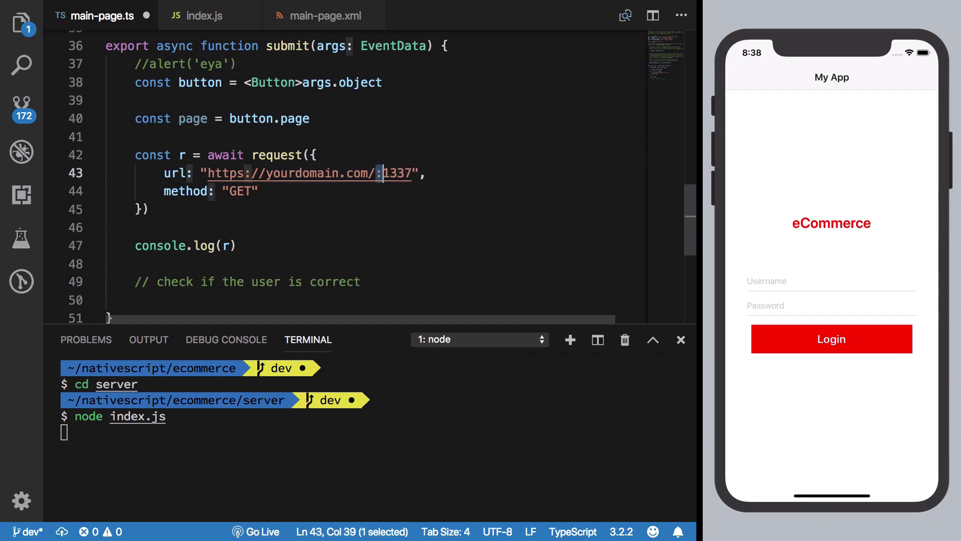
text(api)
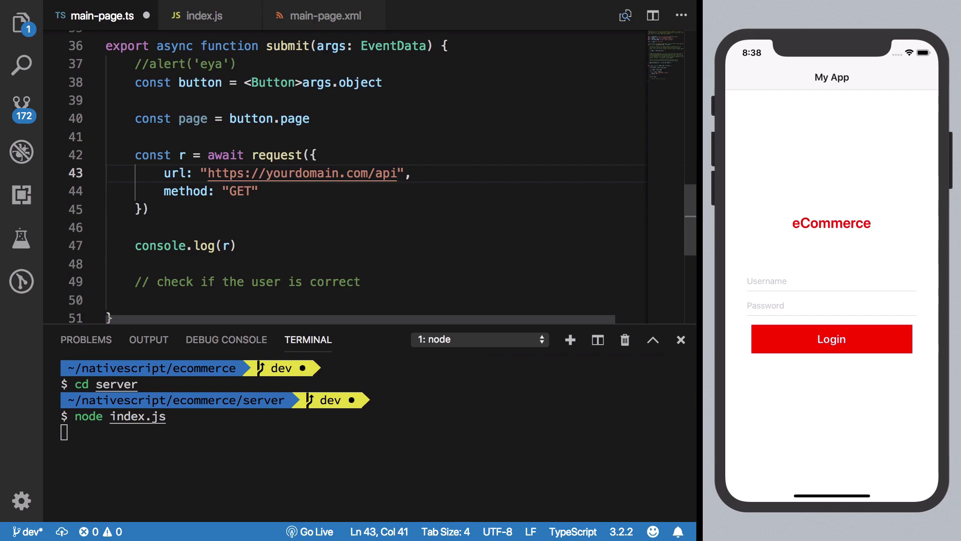
text(localhost:1337)
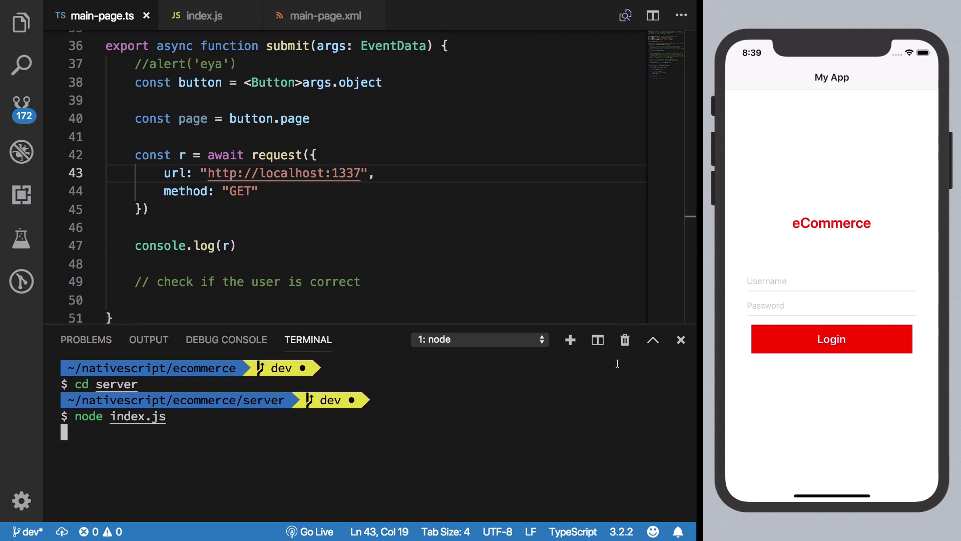
Step: Split the terminal and run ngrok http 1337 in the new pane
click(597, 339)
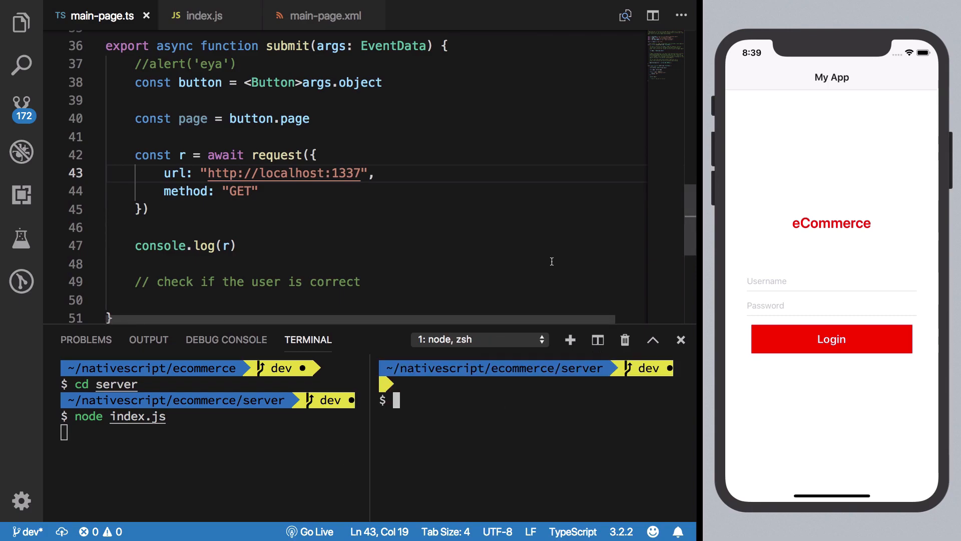
mouse_move(427, 230)
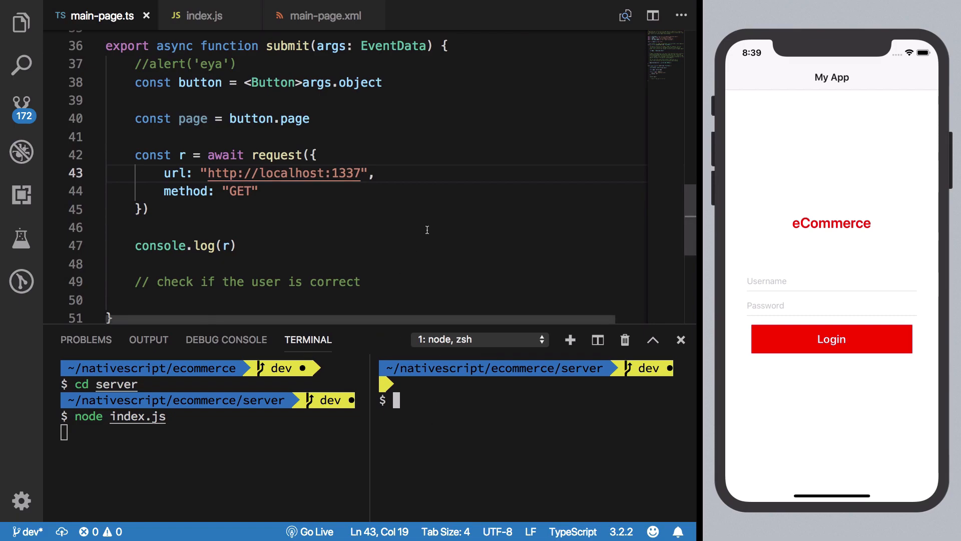
text(ngrok)
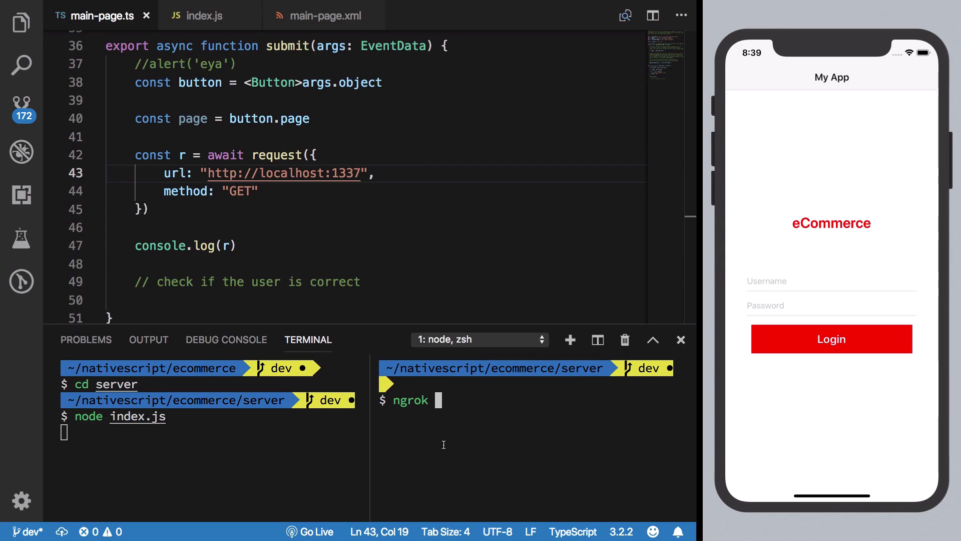
text(http)
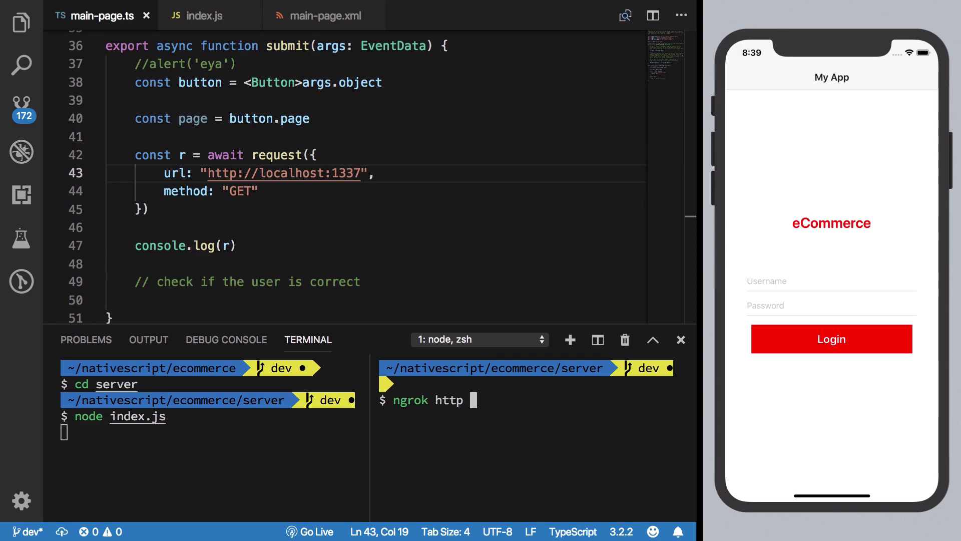
text(1)
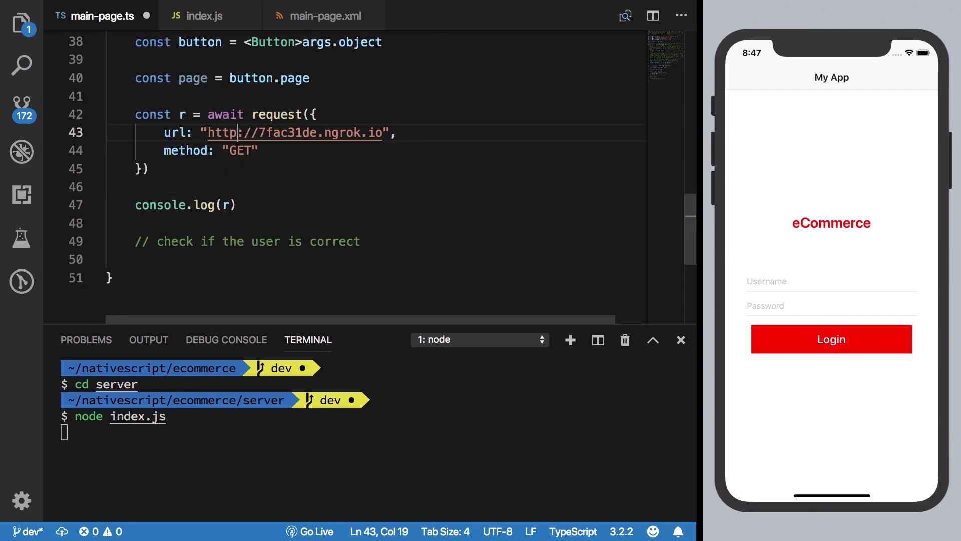
text(s)
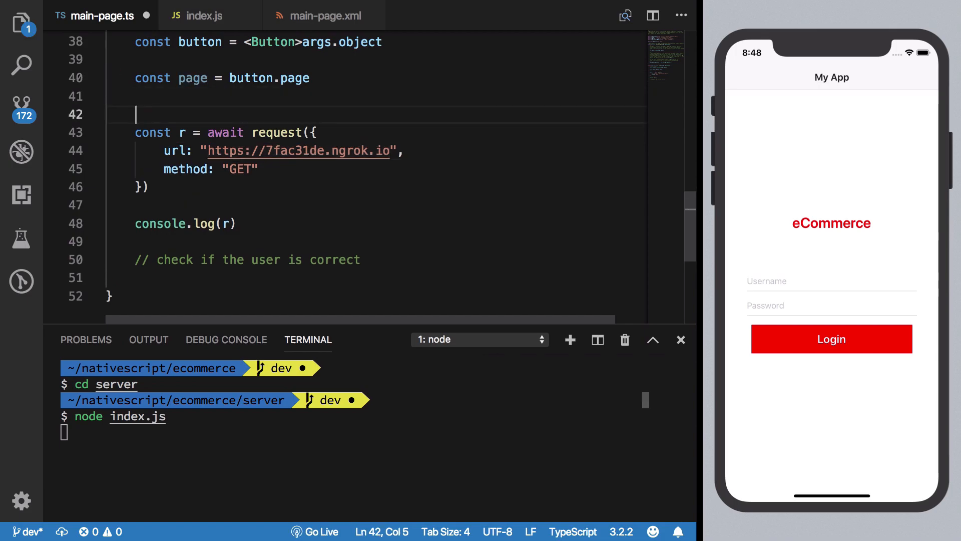
Step: Add a debugger statement before the request and submit a login in the simulator
text(debugger)
click(186, 223)
text(dir)
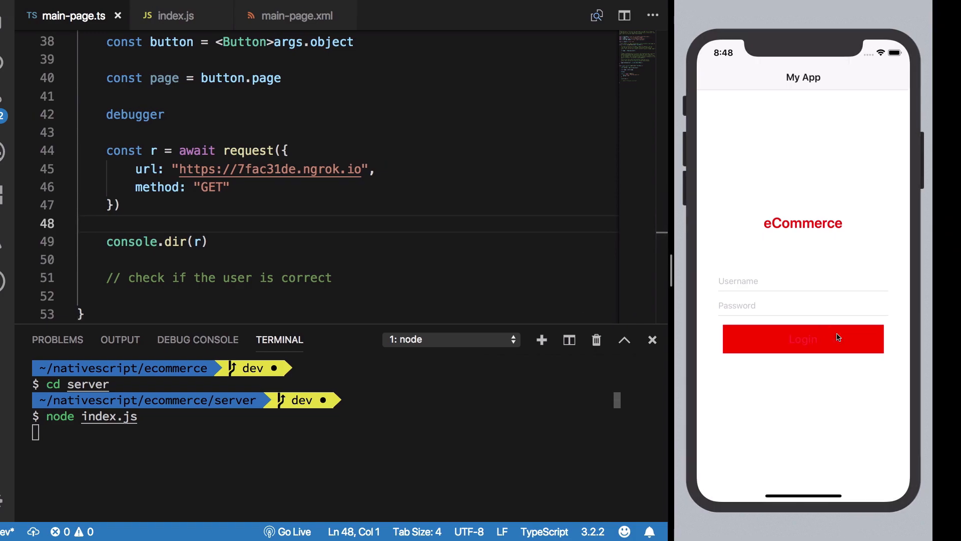
click(802, 339)
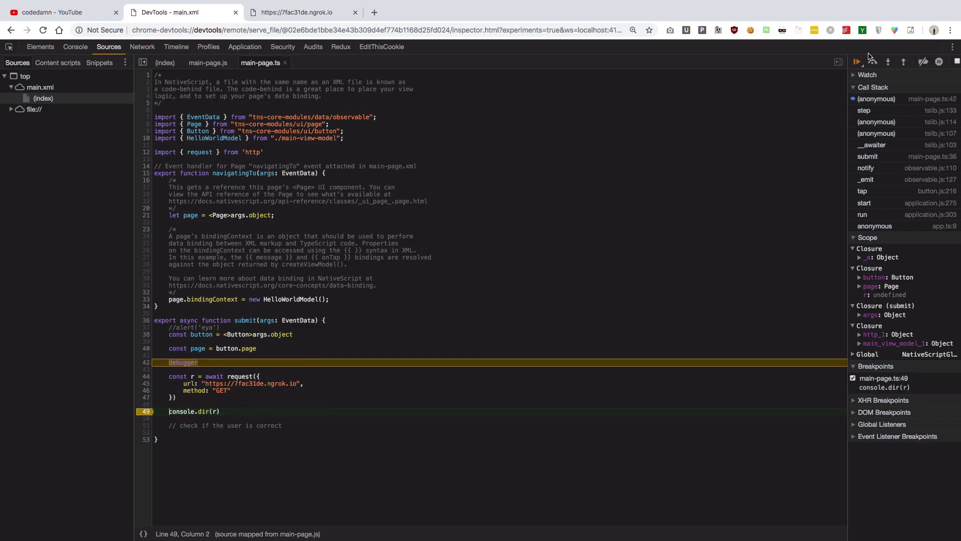
Step: Resume past the breakpoint and read the dumped response: 'Hello world', status 200, Express headers
click(857, 61)
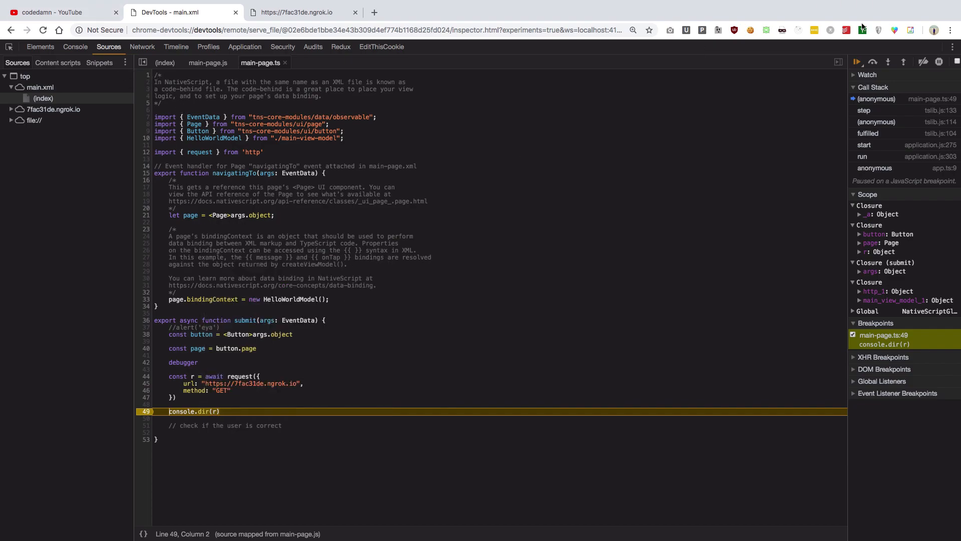
click(856, 61)
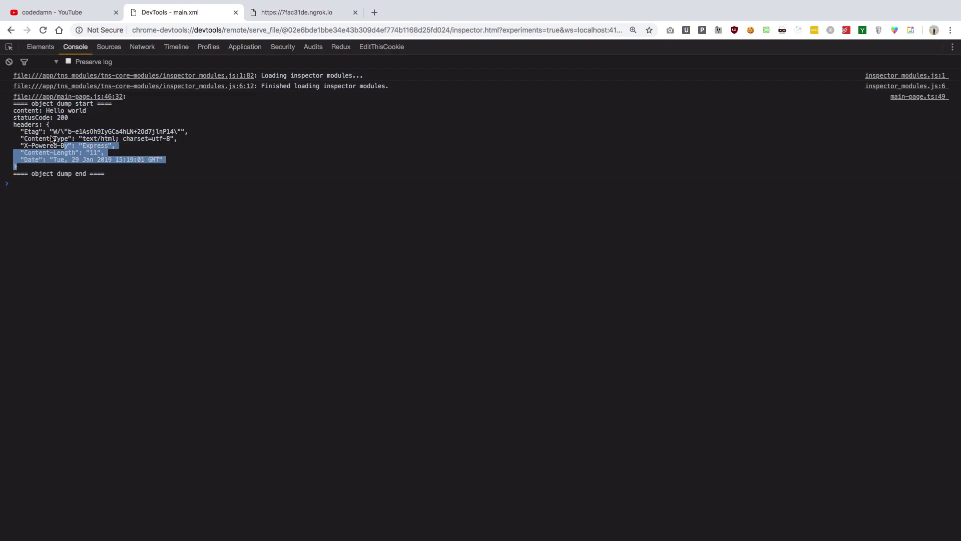
click(141, 47)
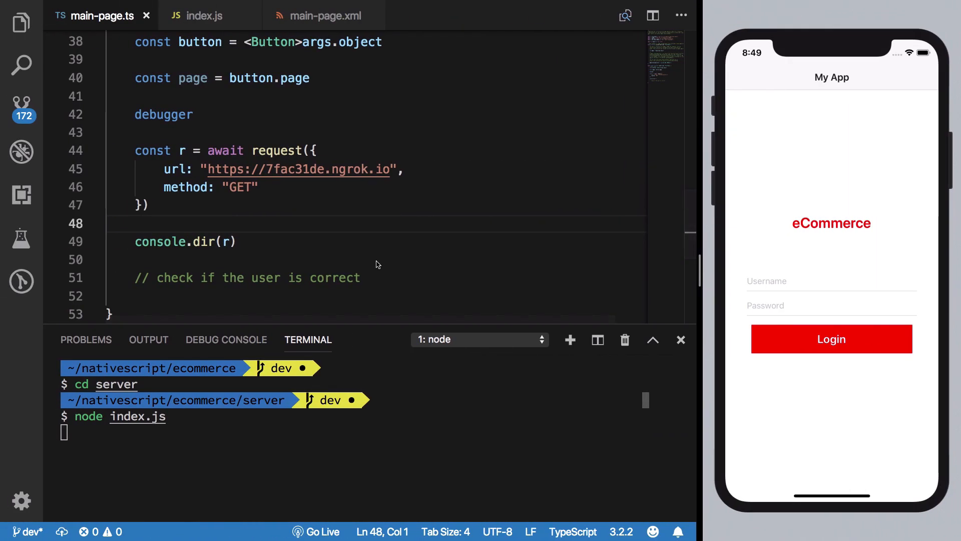
Step: Change the line 49 logging call to console.dir(r.content.toString())
double_click(205, 242)
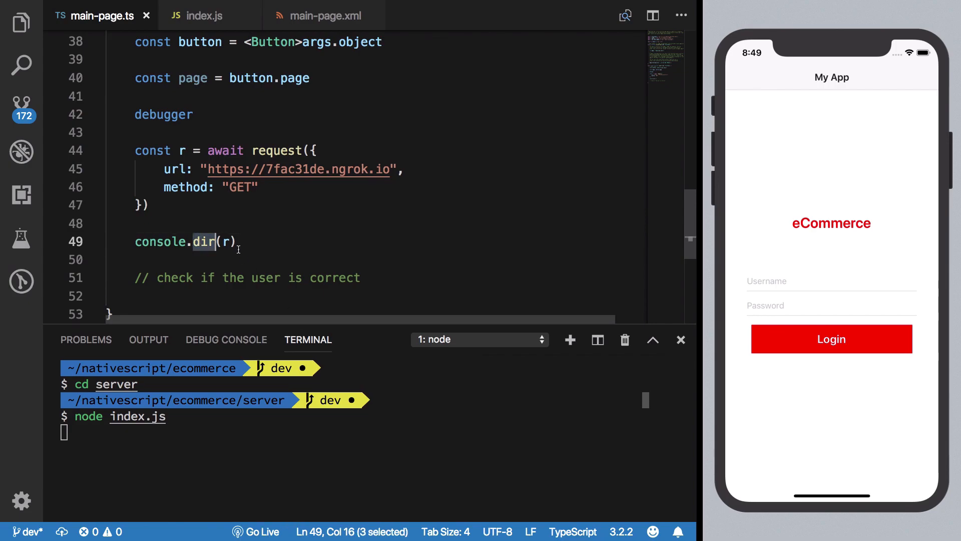
text(.c)
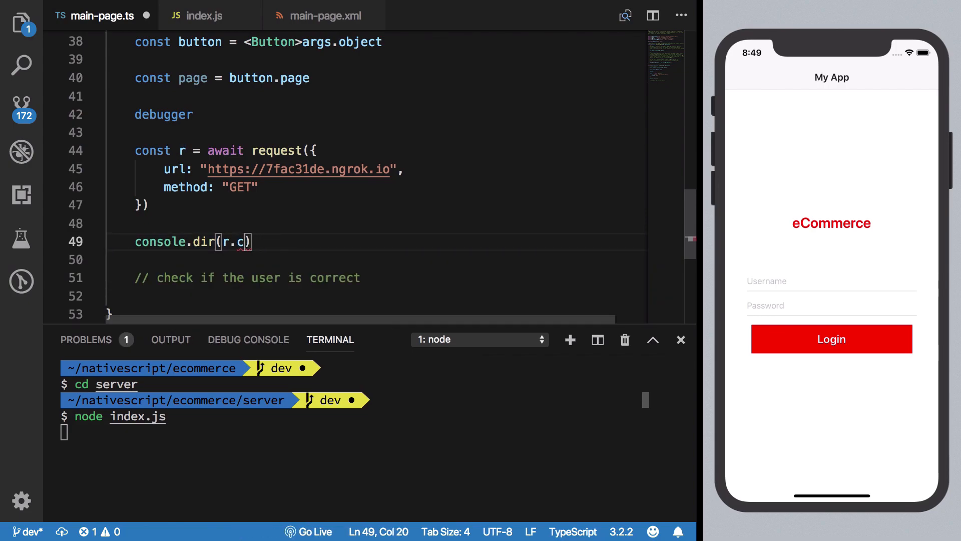
text(ontent.toString()
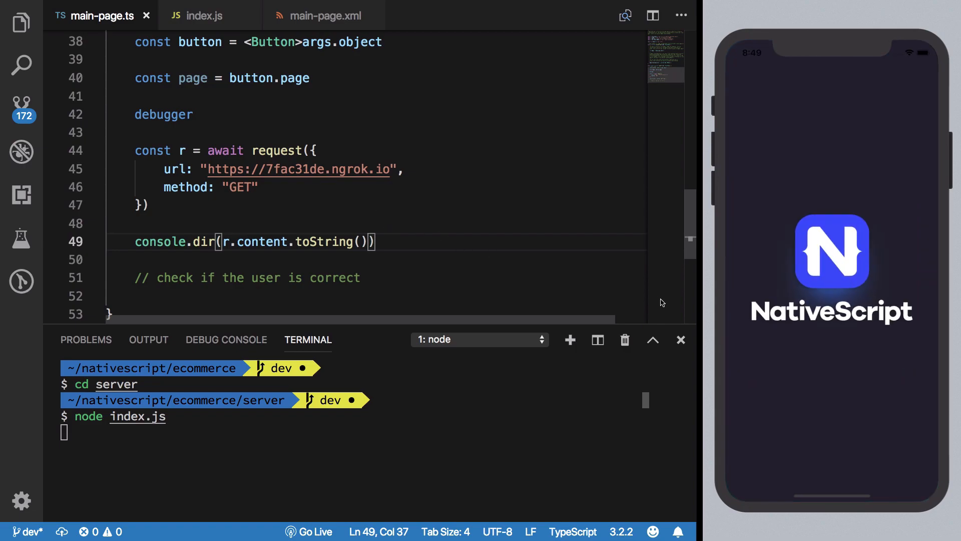
mouse_move(825, 355)
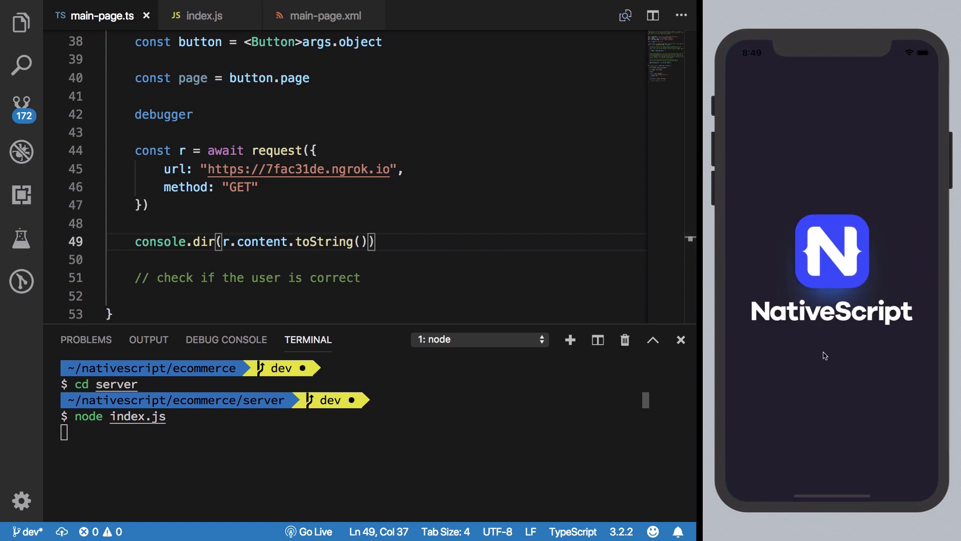